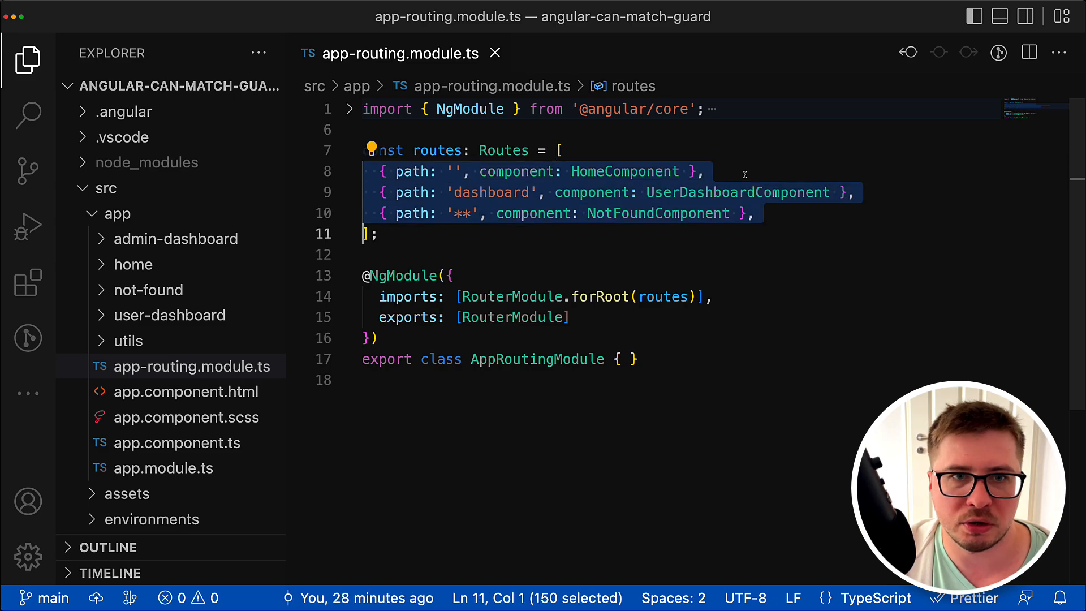
# Step: Review the routes, highlighting UserDashboardComponent and the wildcard NotFoundComponent
pyautogui.click(364, 171)
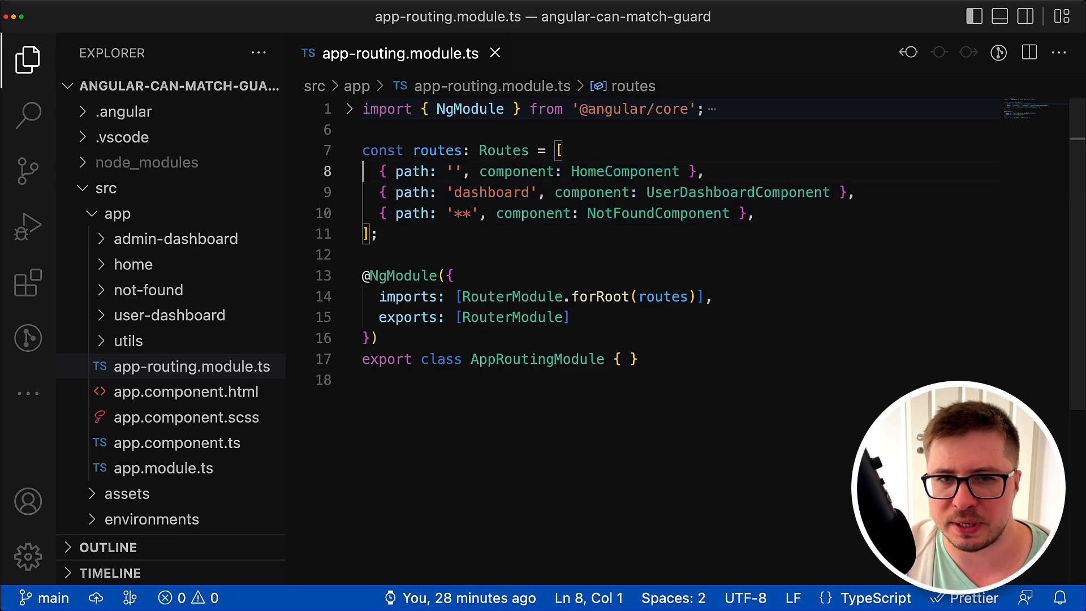
pyautogui.doubleClick(457, 213)
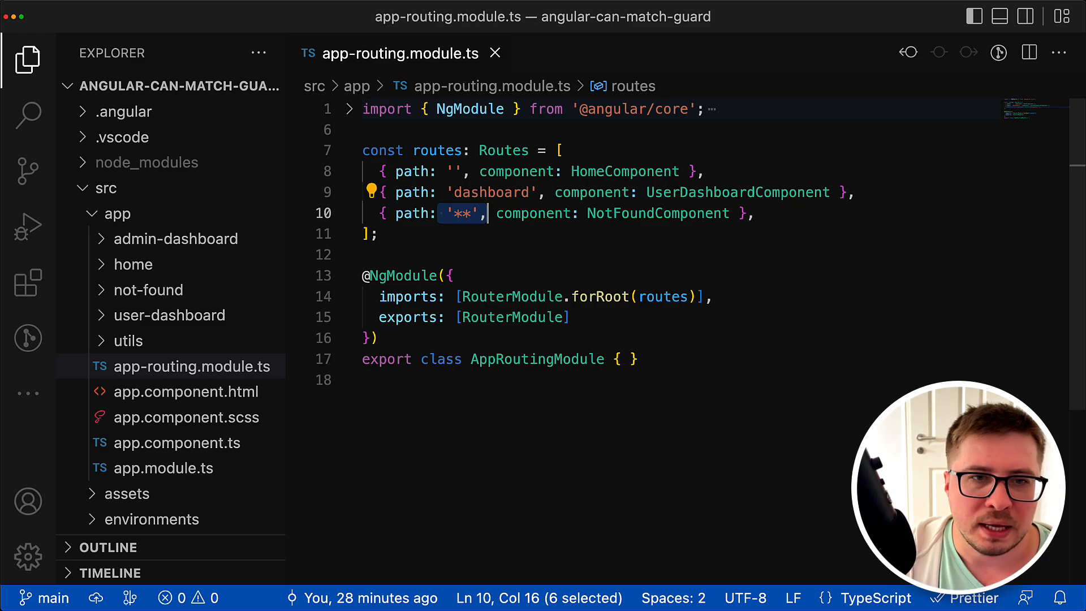
pyautogui.click(466, 171)
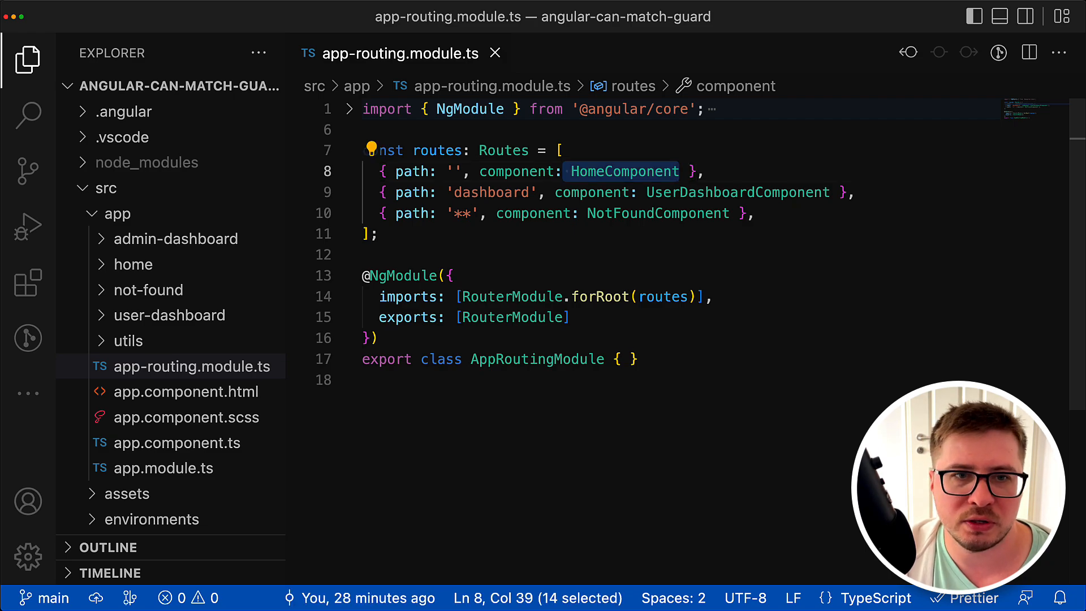
pyautogui.click(683, 192)
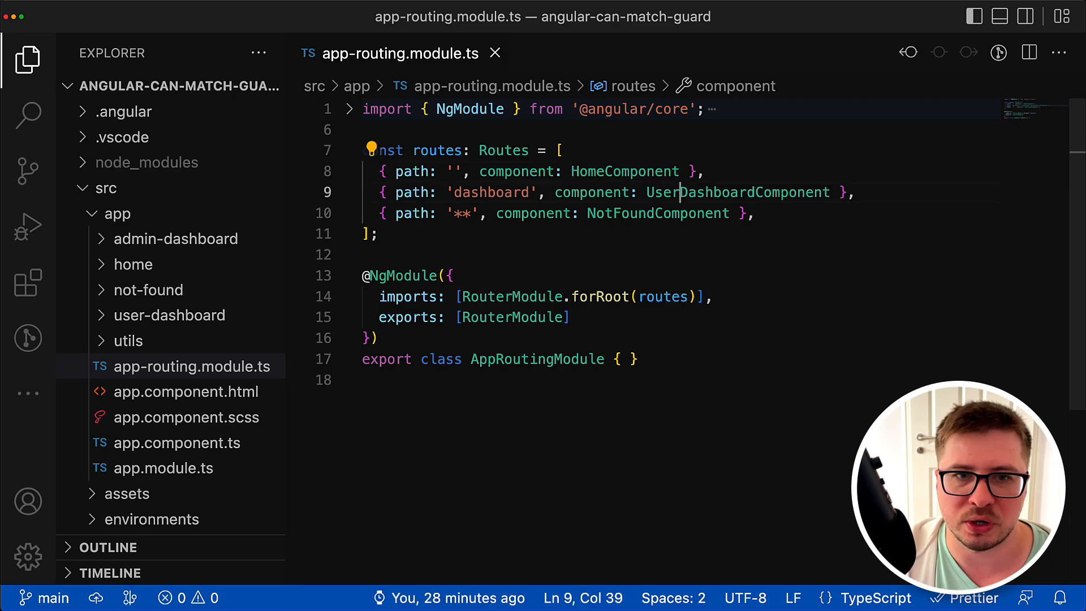
pyautogui.doubleClick(736, 192)
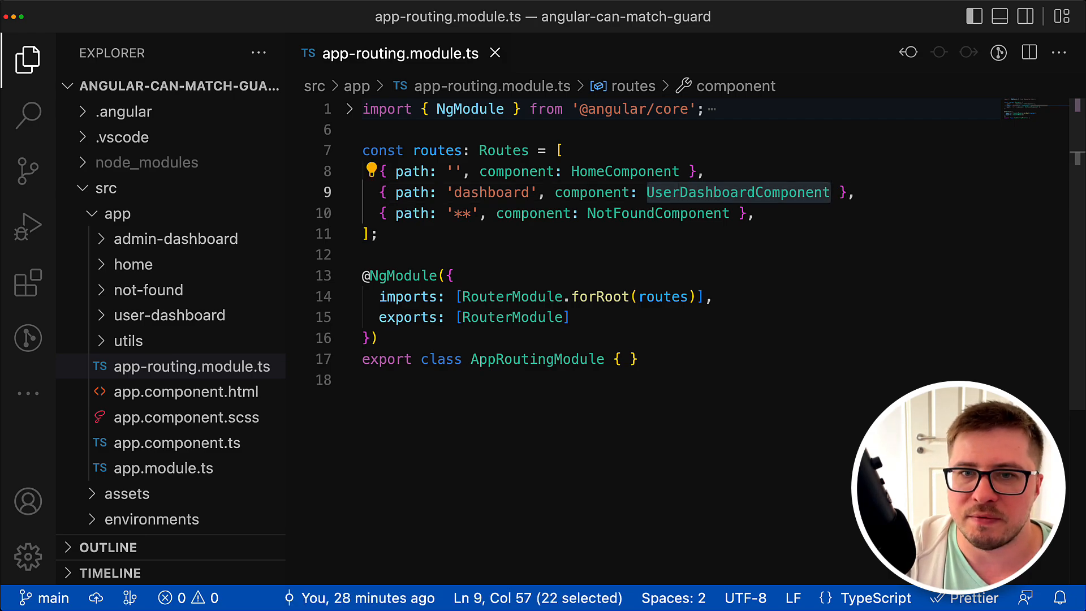
pyautogui.doubleClick(659, 213)
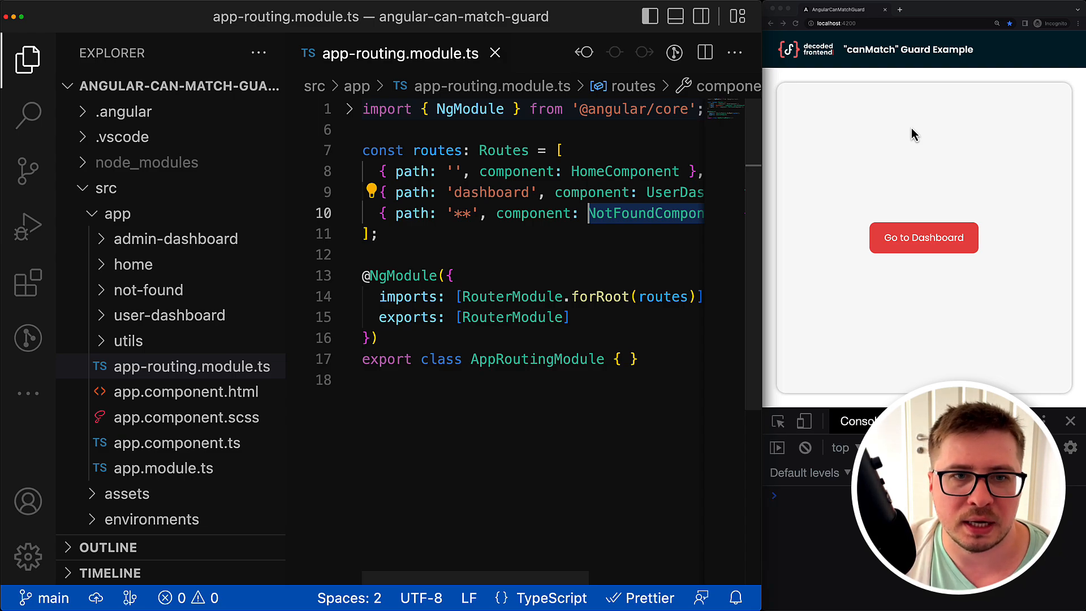
pyautogui.moveTo(991, 267)
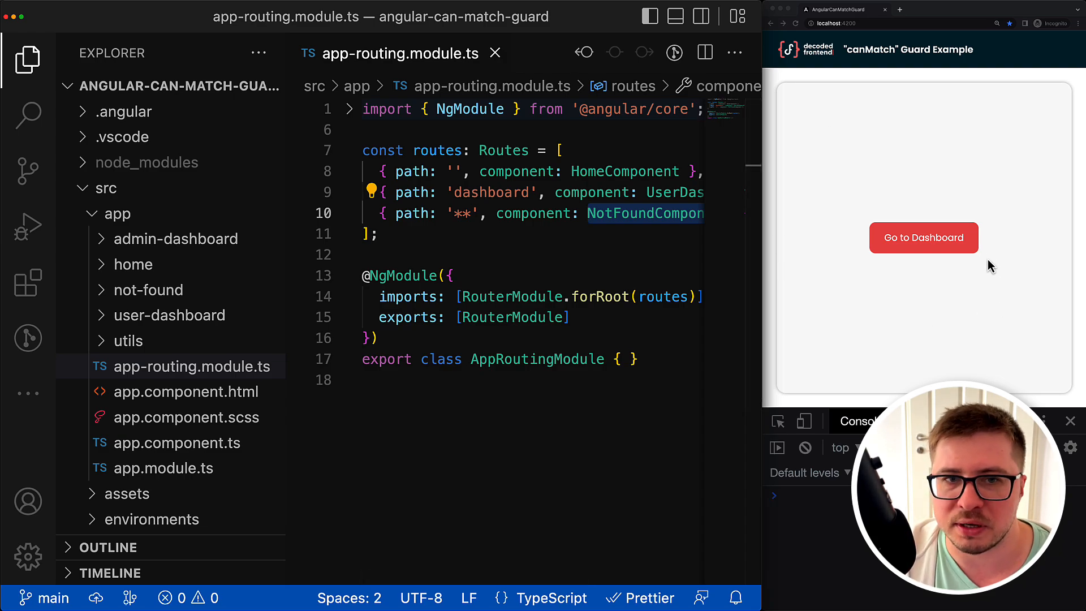
# Step: In the running app, go to the User Dashboard and return to the home page
pyautogui.click(923, 237)
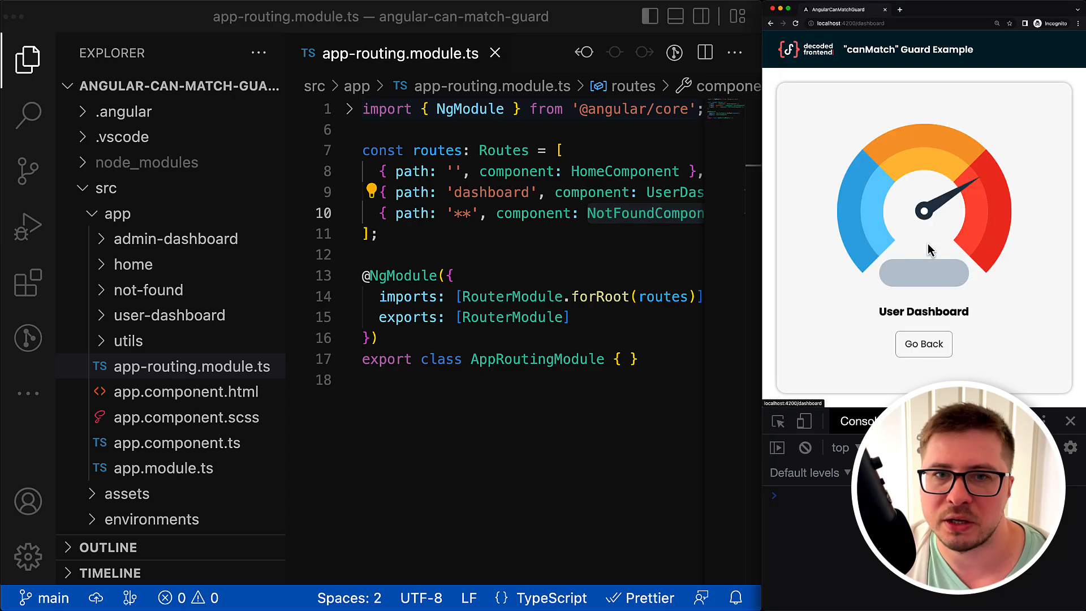
pyautogui.doubleClick(923, 311)
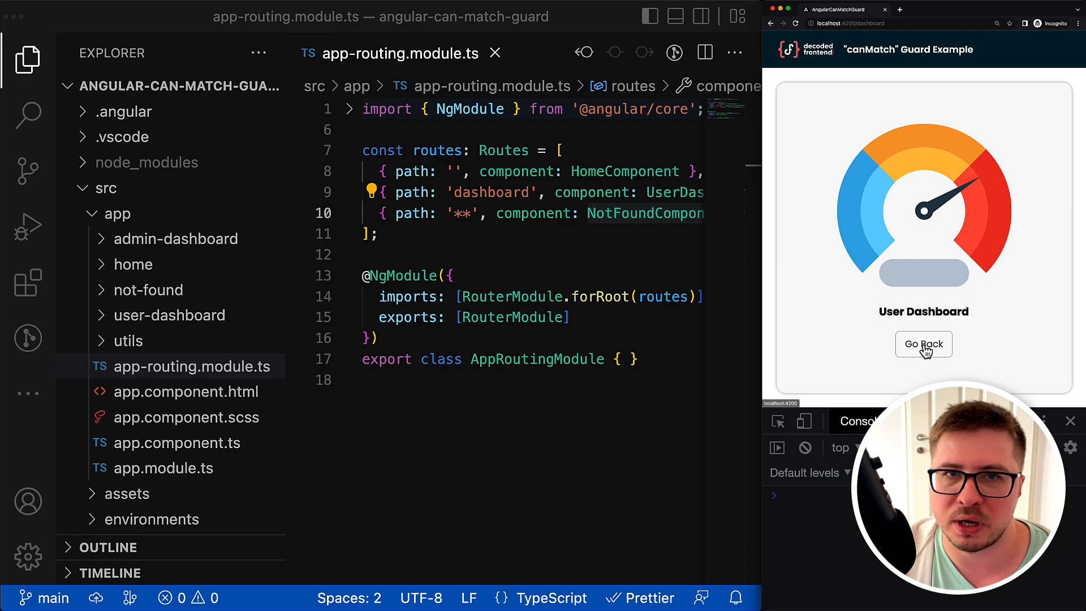
pyautogui.click(923, 343)
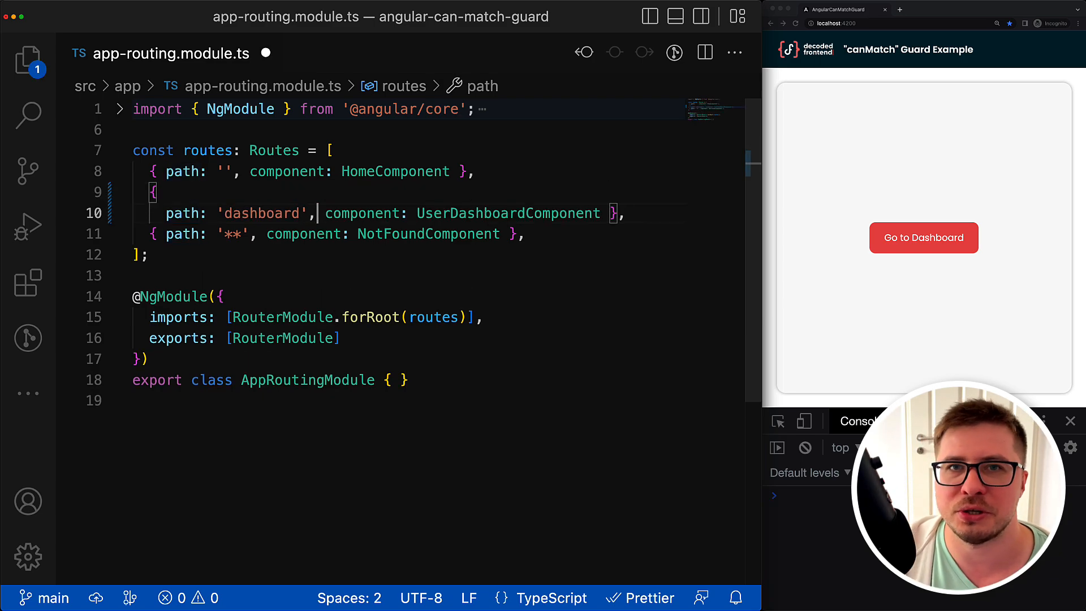
# Step: Spread the dashboard route over separate lines and add a canMatch: [] property
pyautogui.press('Enter')
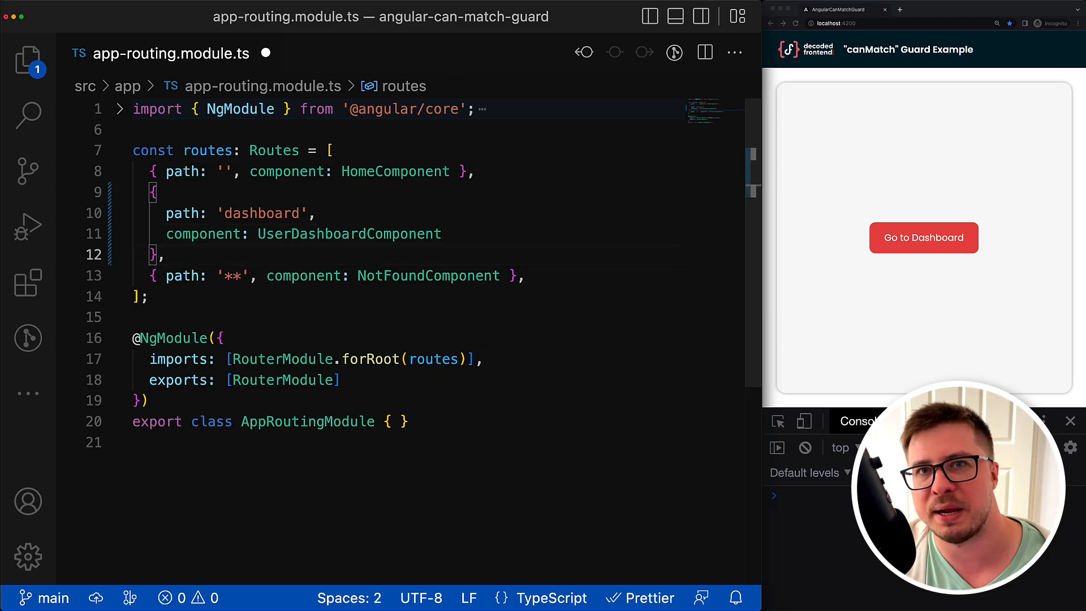
pyautogui.doubleClick(348, 234)
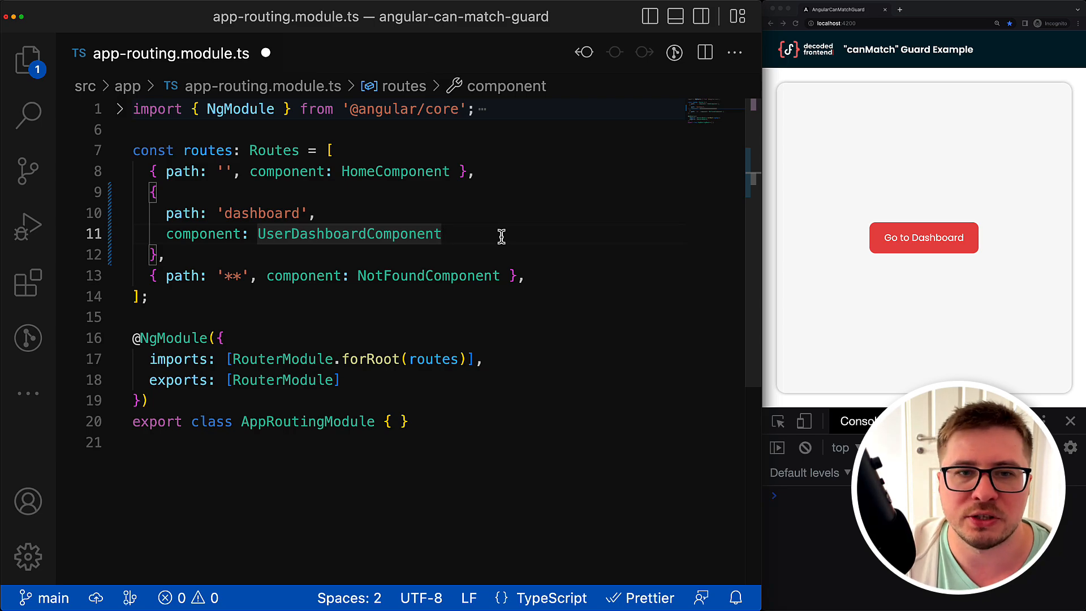
pyautogui.write('c')
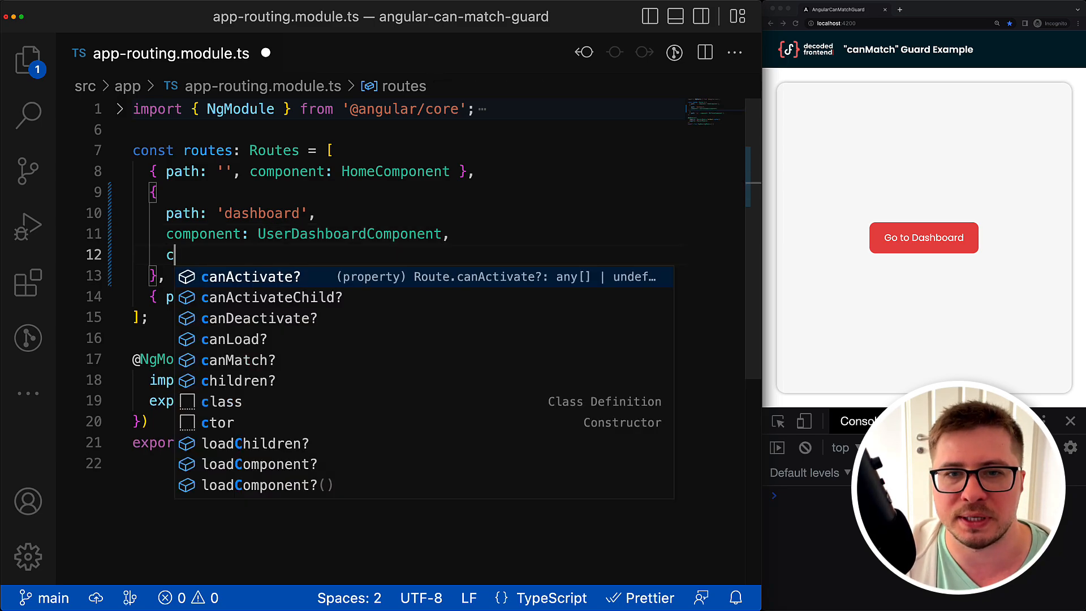
pyautogui.write('anMatch')
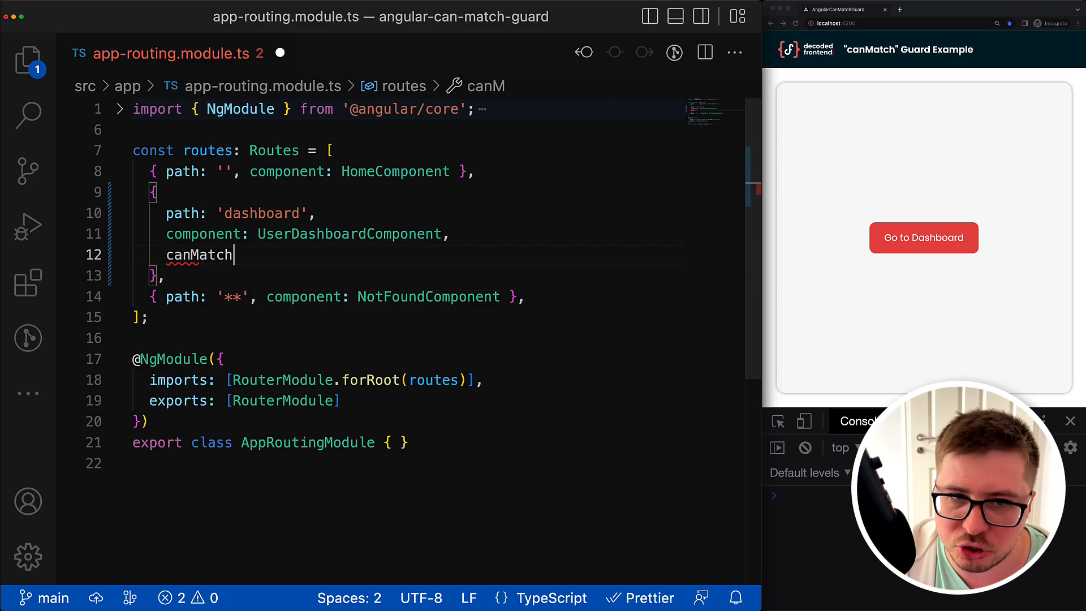
pyautogui.write(': []')
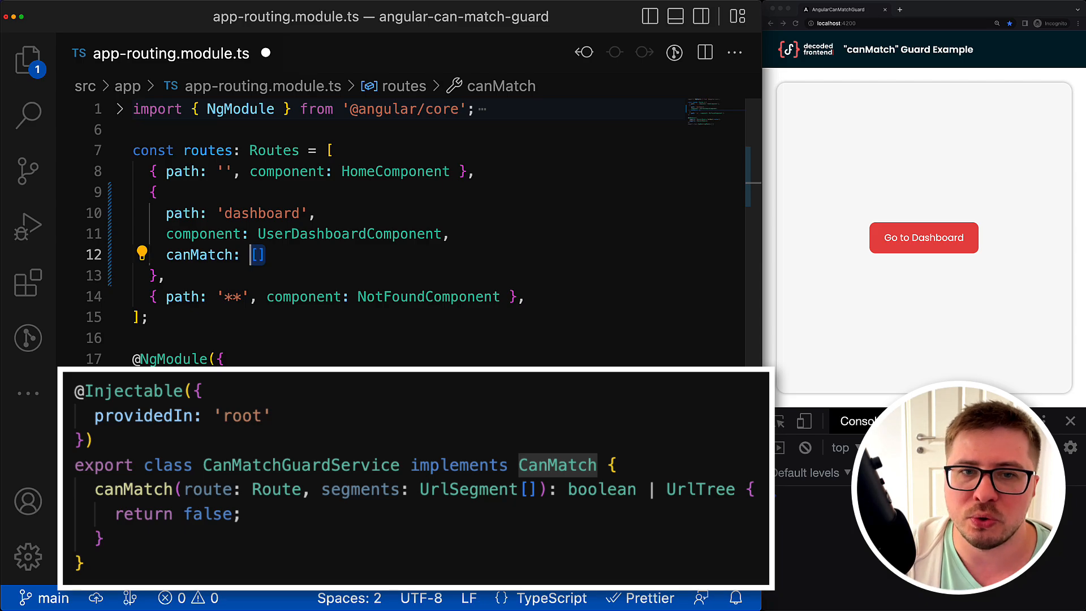
# Step: Try CanMatchGuardService in the canMatch list, then take it back out
pyautogui.write('Cal')
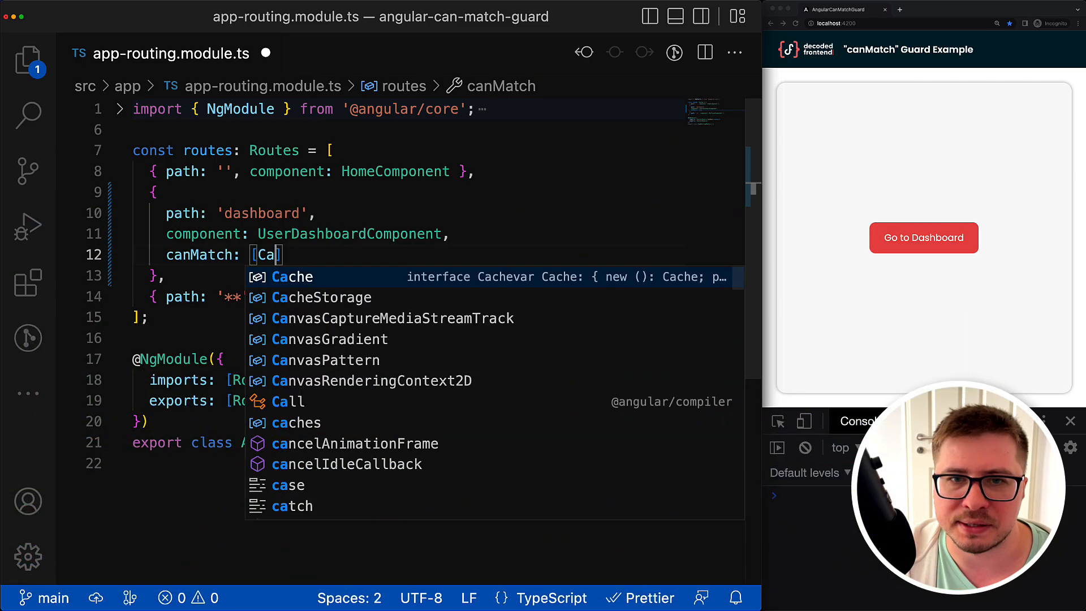
pyautogui.write('CanMatchGuardService')
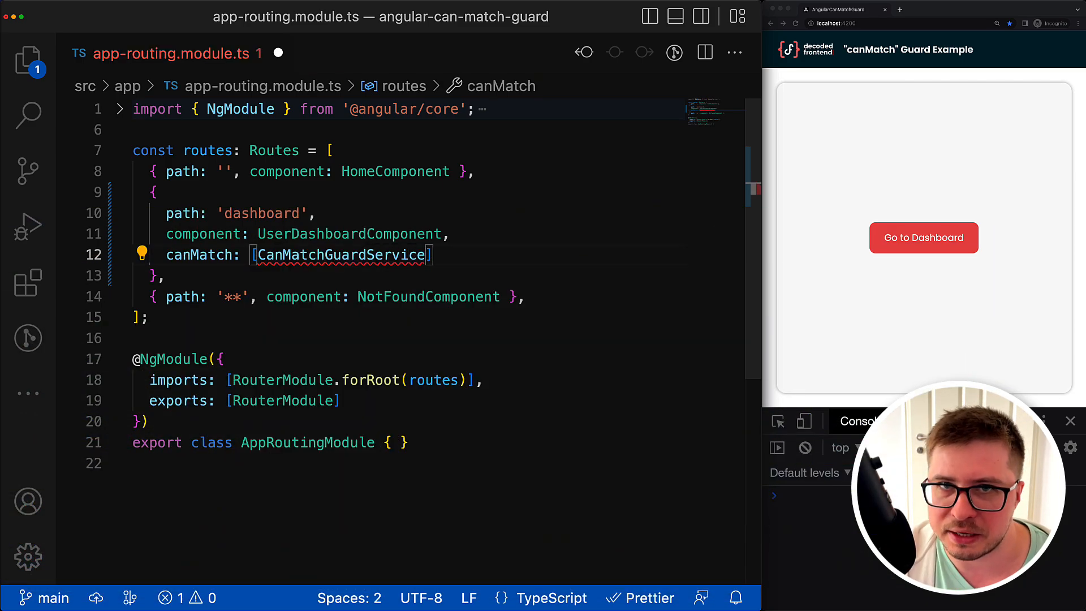
pyautogui.press('Backspace')
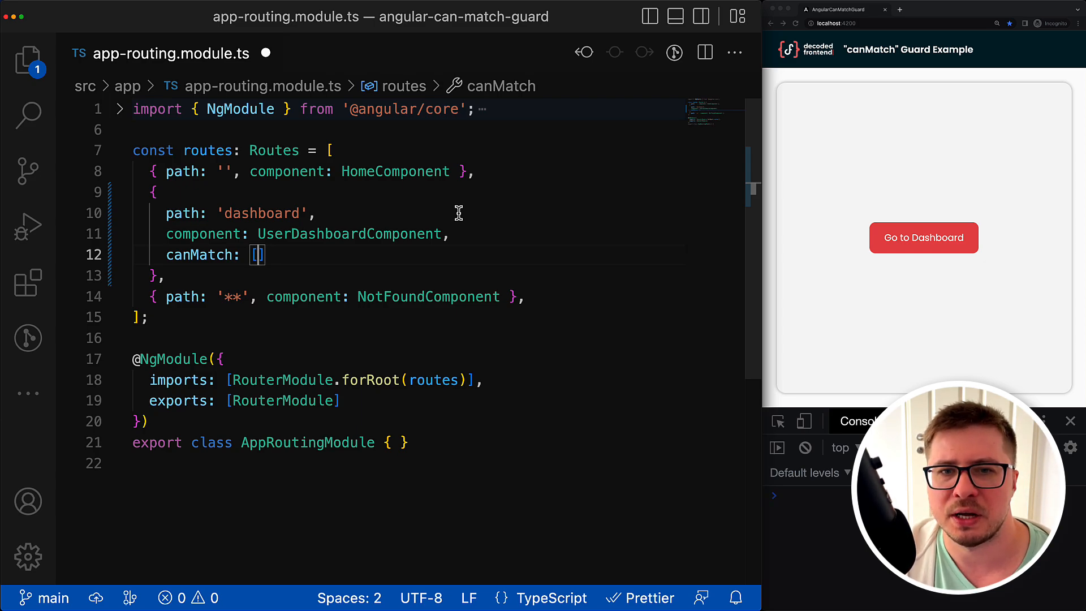
# Step: Make the canMatch guard an inline arrow function () => false and save
pyautogui.write('() => {')
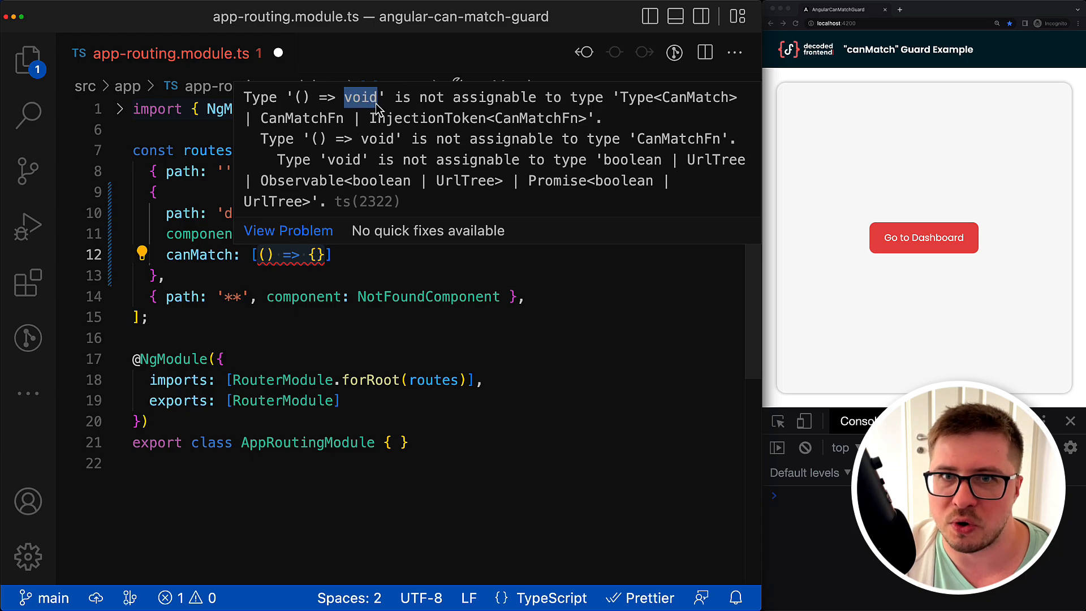
pyautogui.moveTo(387, 170)
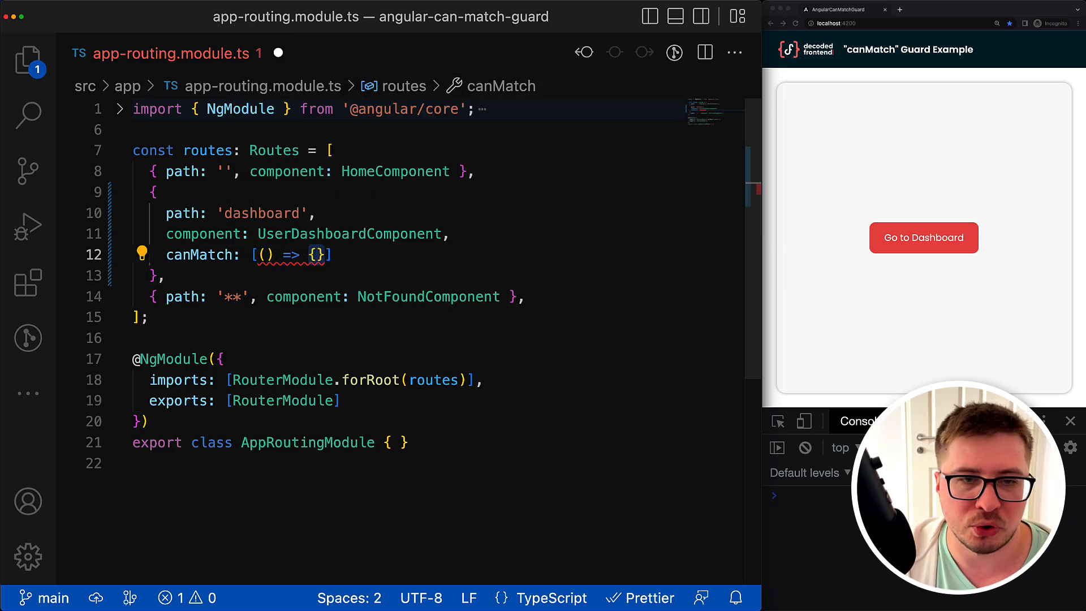
pyautogui.write('false')
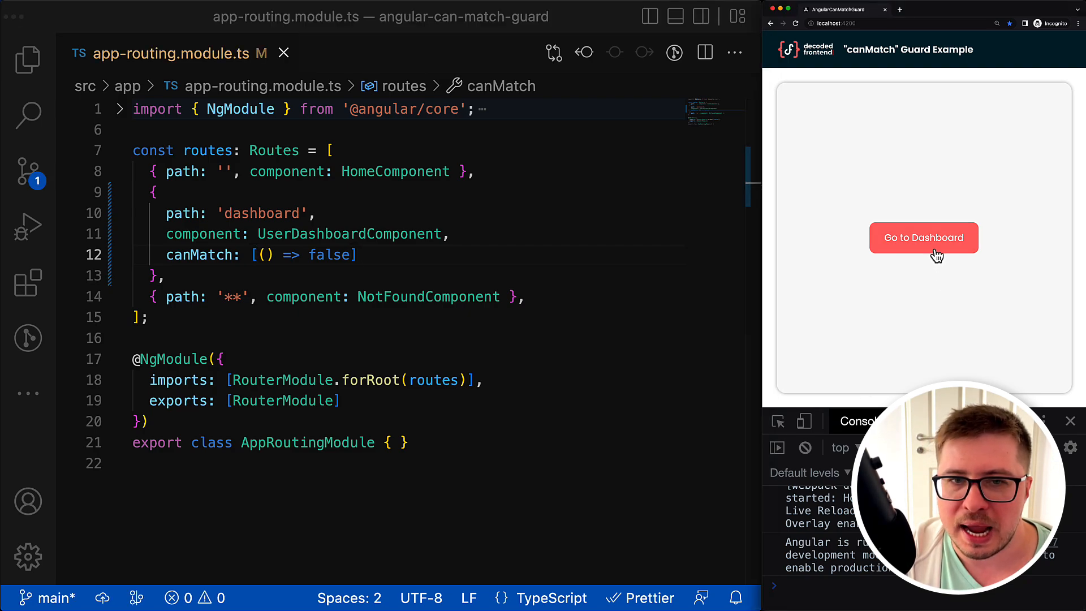
# Step: Go to Dashboard in the running app and land on the not-found page
pyautogui.click(923, 237)
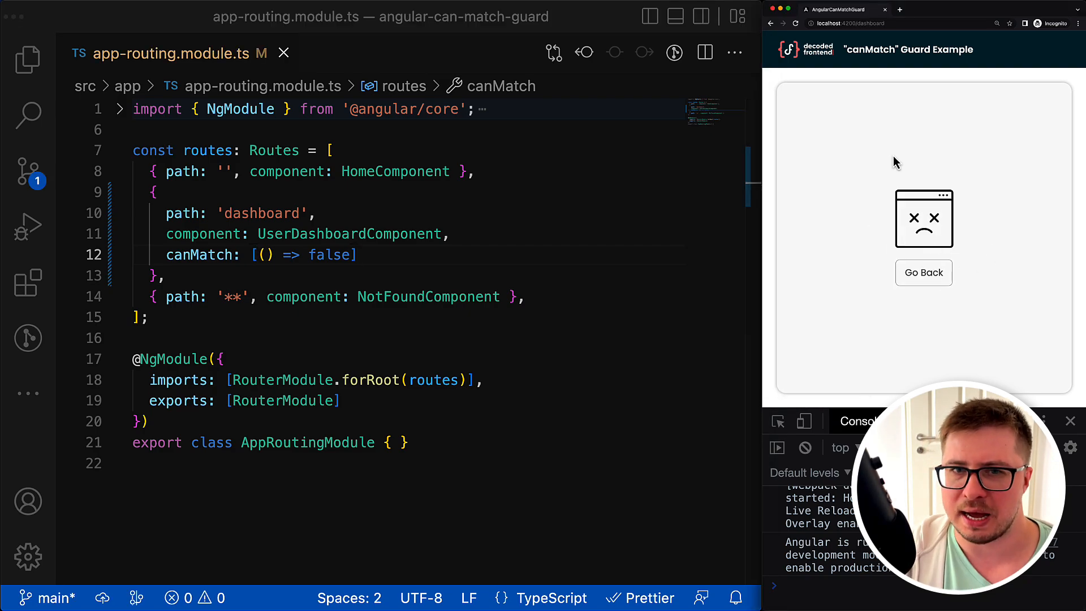
pyautogui.moveTo(966, 313)
pyautogui.write('A')
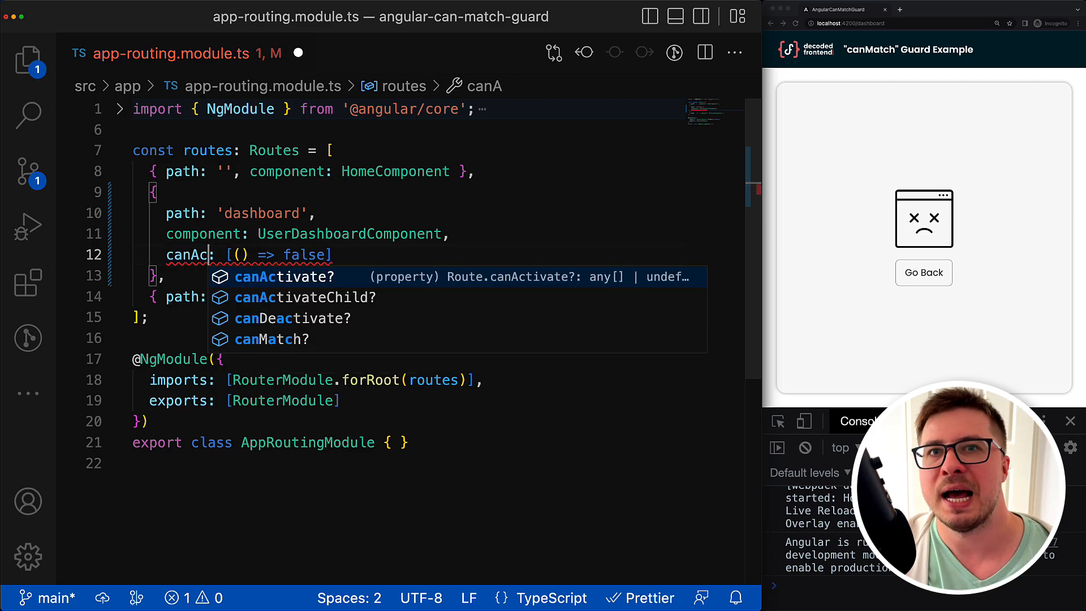
# Step: Rename the guard to canActivate, then back to canMatch before removing it
pyautogui.write('tivate')
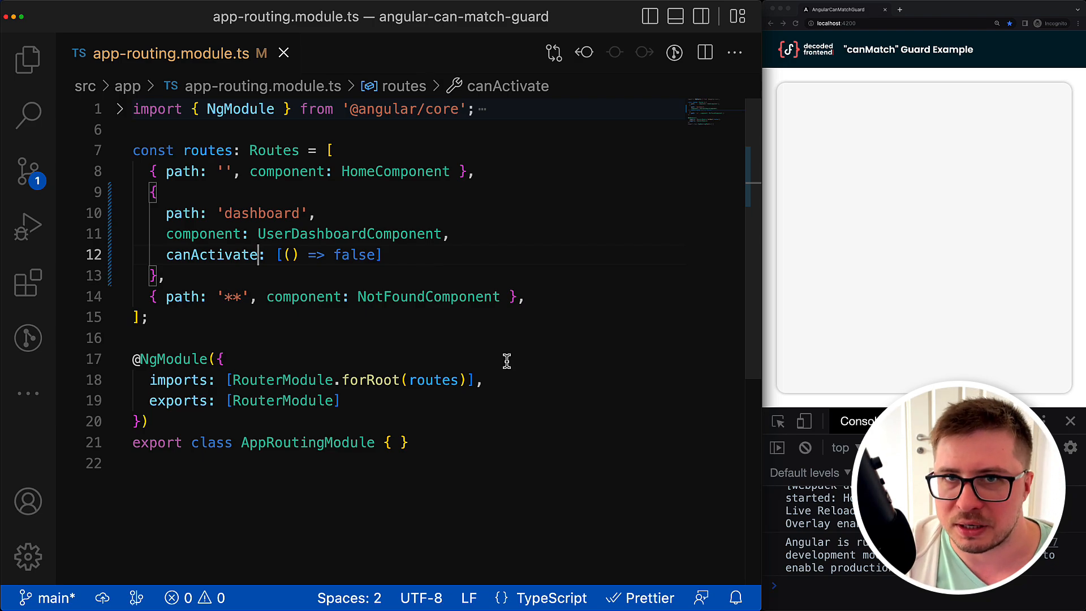
pyautogui.write('canMatch')
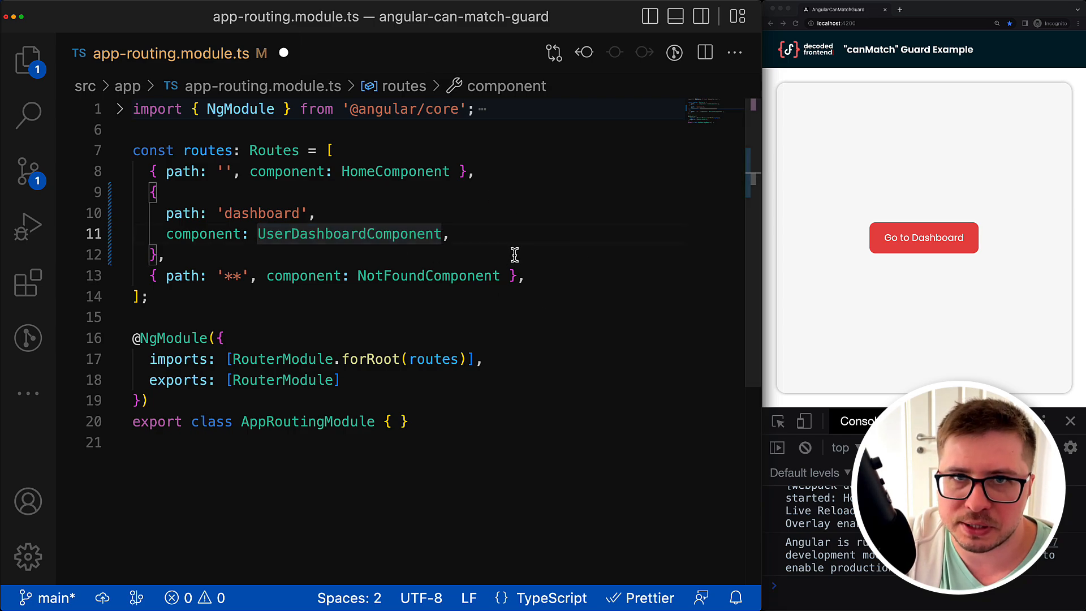
# Step: Duplicate the dashboard route as a second 'dashboard' route using AdminDashboardComponent
pyautogui.moveTo(159, 192); pyautogui.dragTo(160, 254)
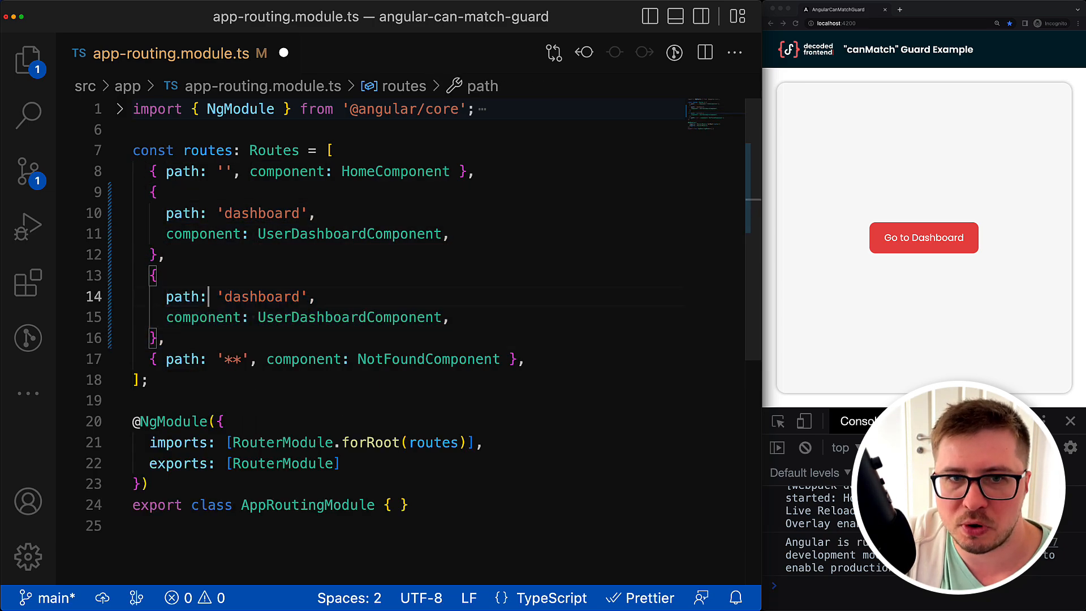
pyautogui.write('-admin')
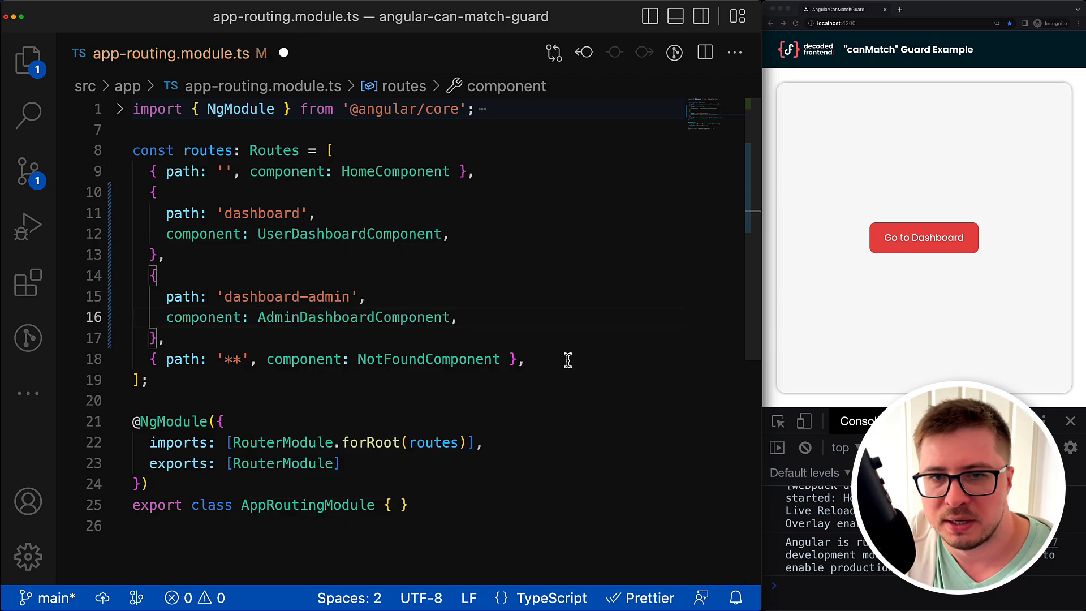
pyautogui.doubleClick(353, 318)
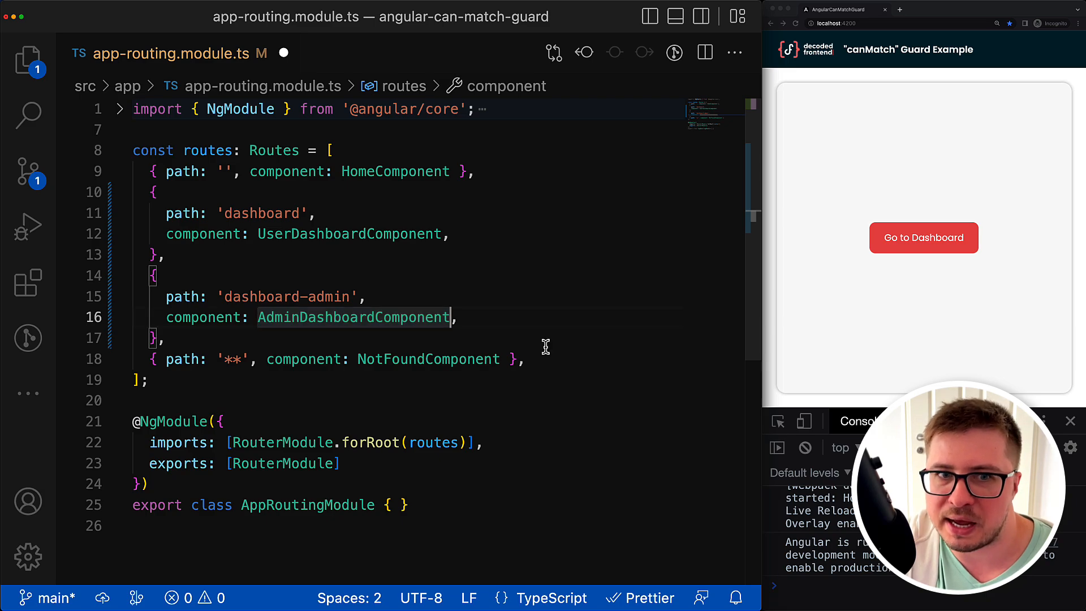
pyautogui.doubleClick(324, 297)
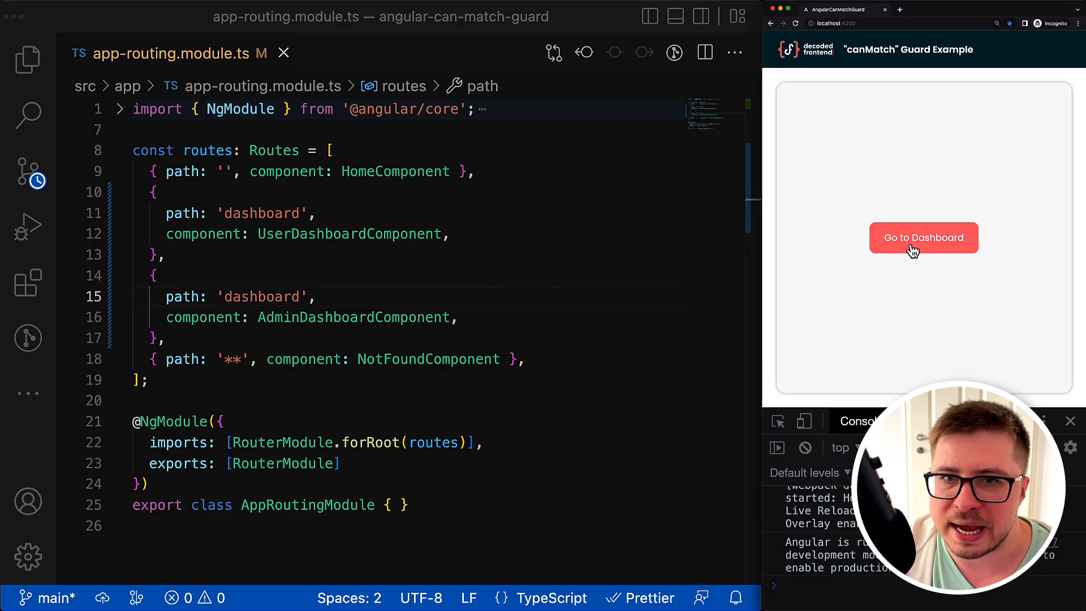
# Step: Go to Dashboard in the running app, then swap the two routes' components and save
pyautogui.click(923, 237)
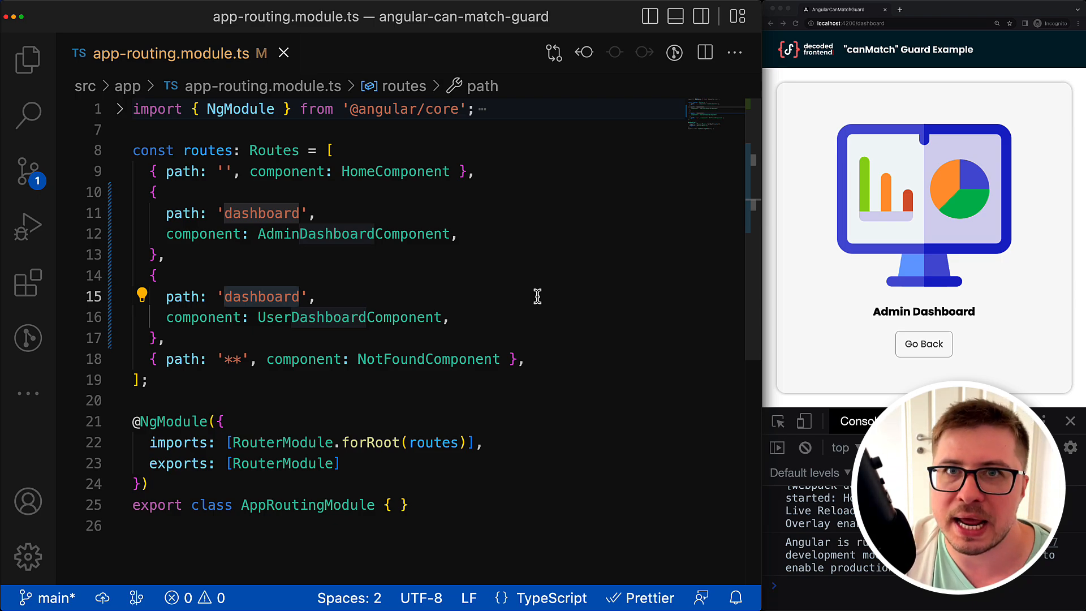
# Step: Add canMatch: [() => false] to the AdminDashboardComponent route and save
pyautogui.click(459, 234)
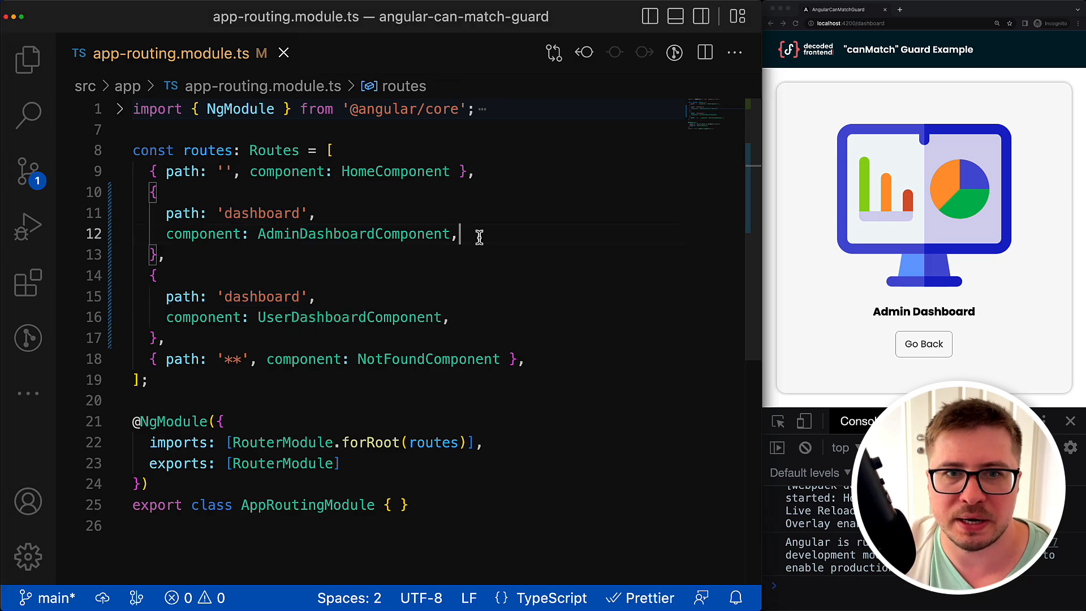
pyautogui.write('can')
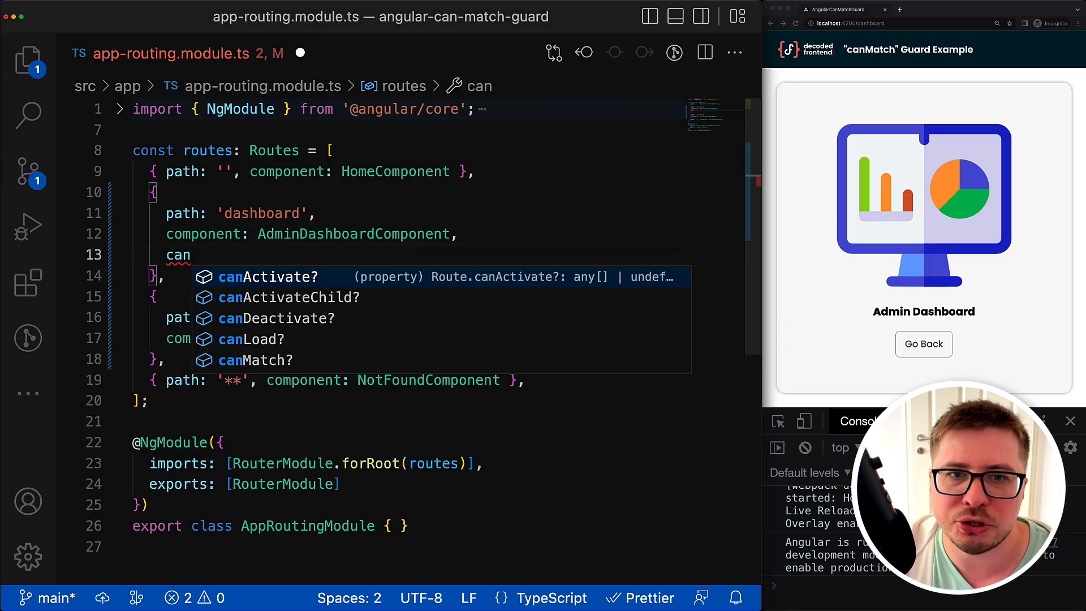
pyautogui.write('Match:')
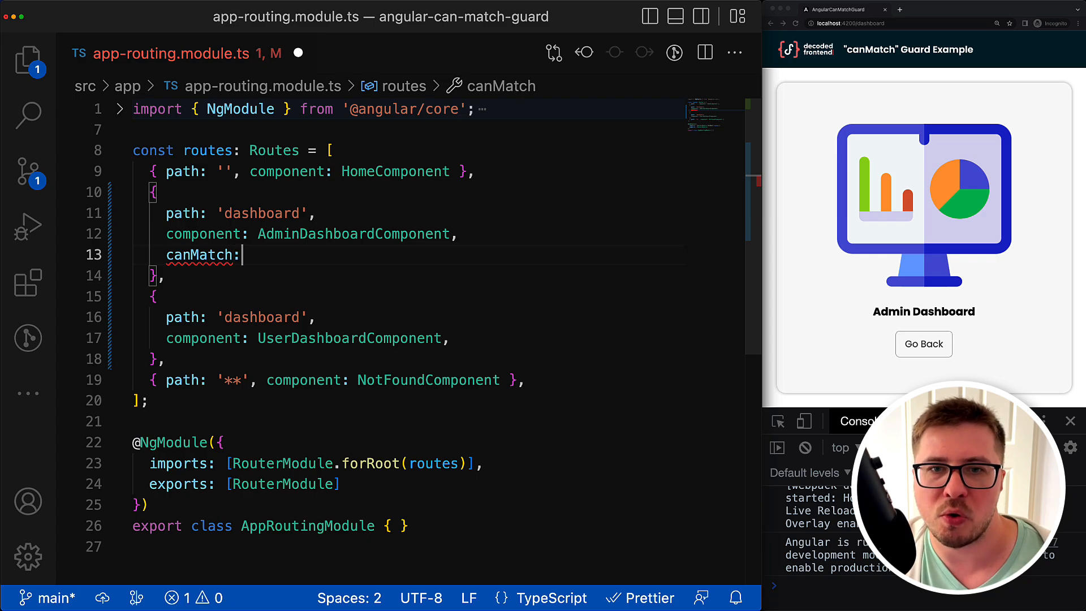
pyautogui.write('[]')
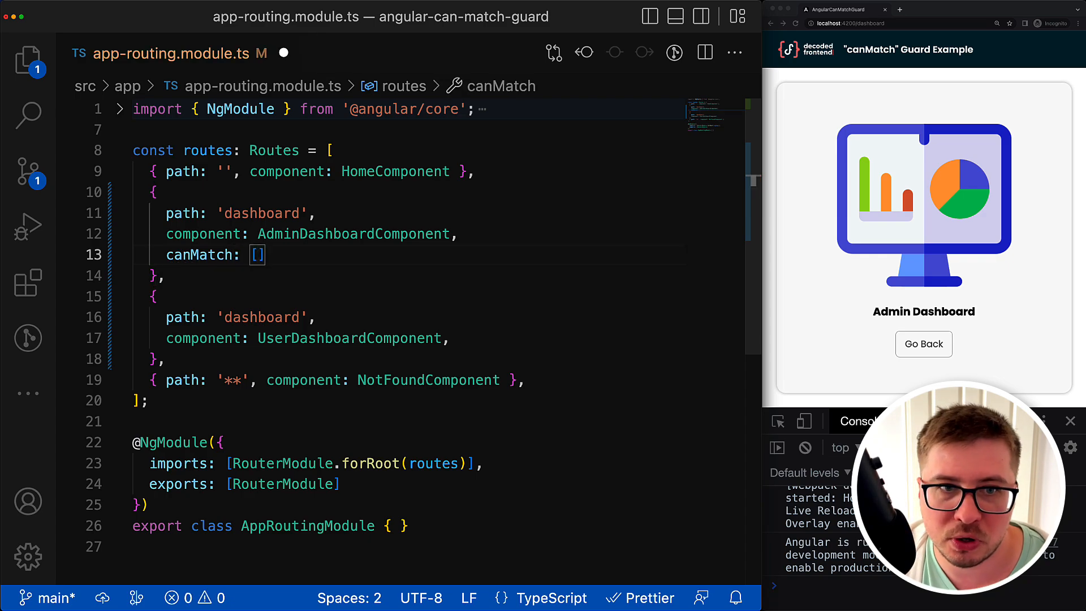
pyautogui.write('() =>')
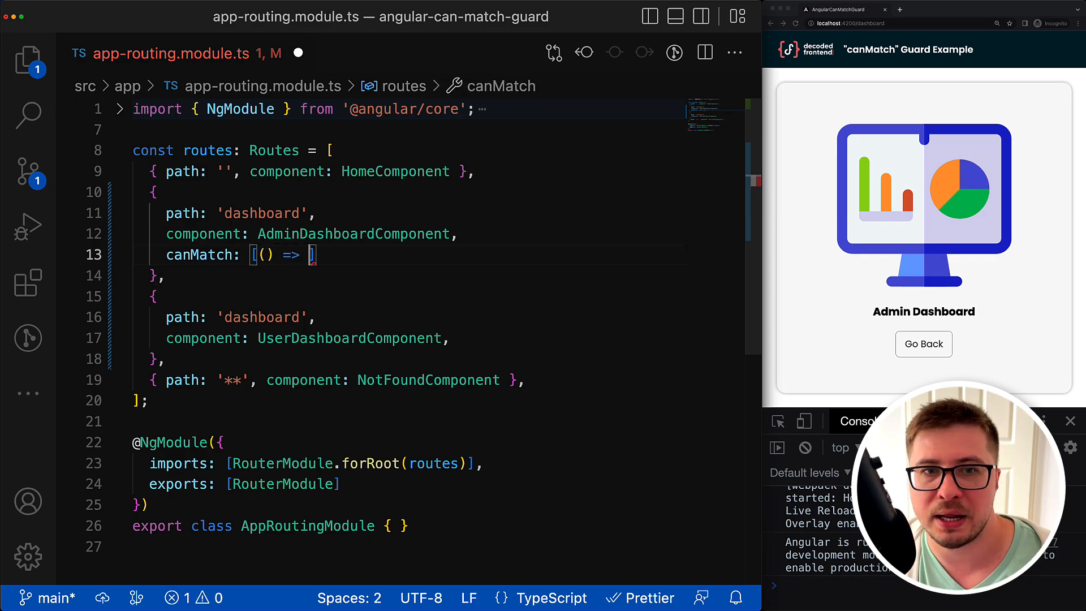
pyautogui.write('false')
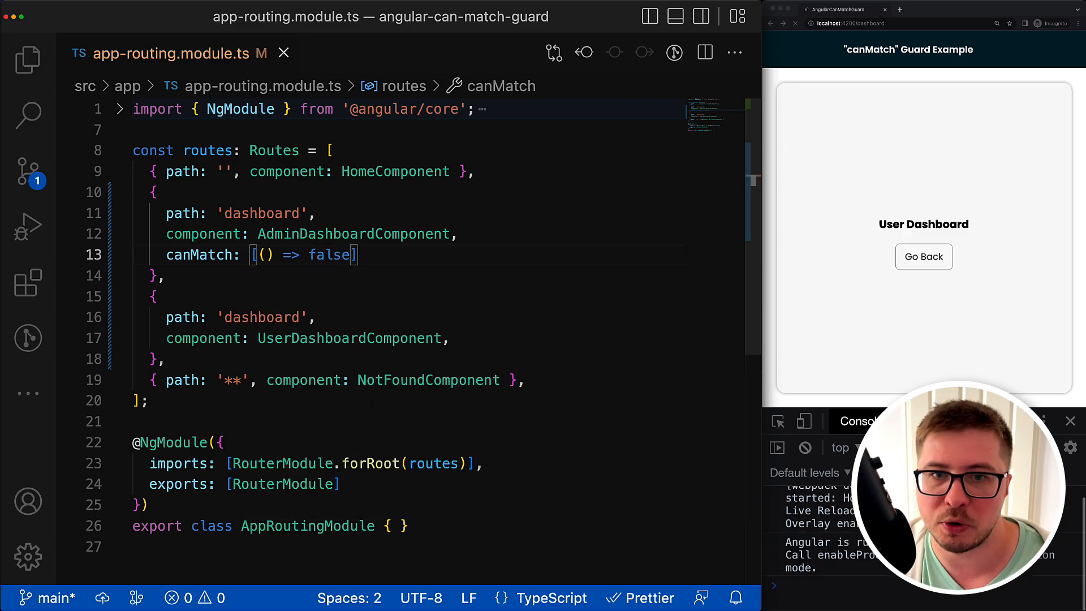
pyautogui.moveTo(157, 296); pyautogui.dragTo(167, 359)
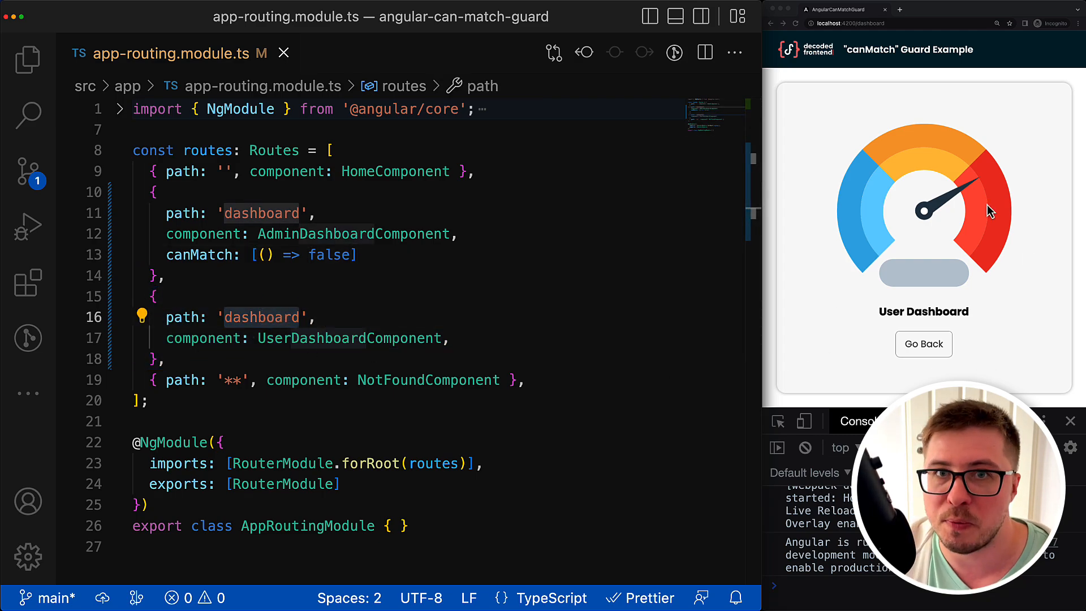
pyautogui.moveTo(854, 294)
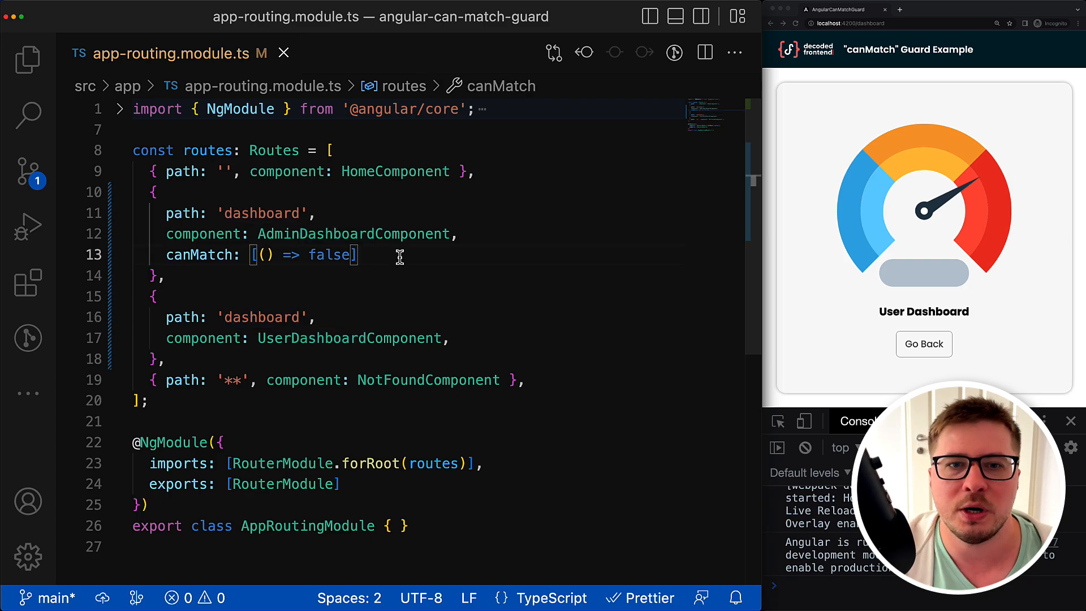
# Step: Give the guard (route: Route, segments: UrlSegment[]) and console.log them, inspecting the console output
pyautogui.doubleClick(329, 255)
pyautogui.write('return false;')
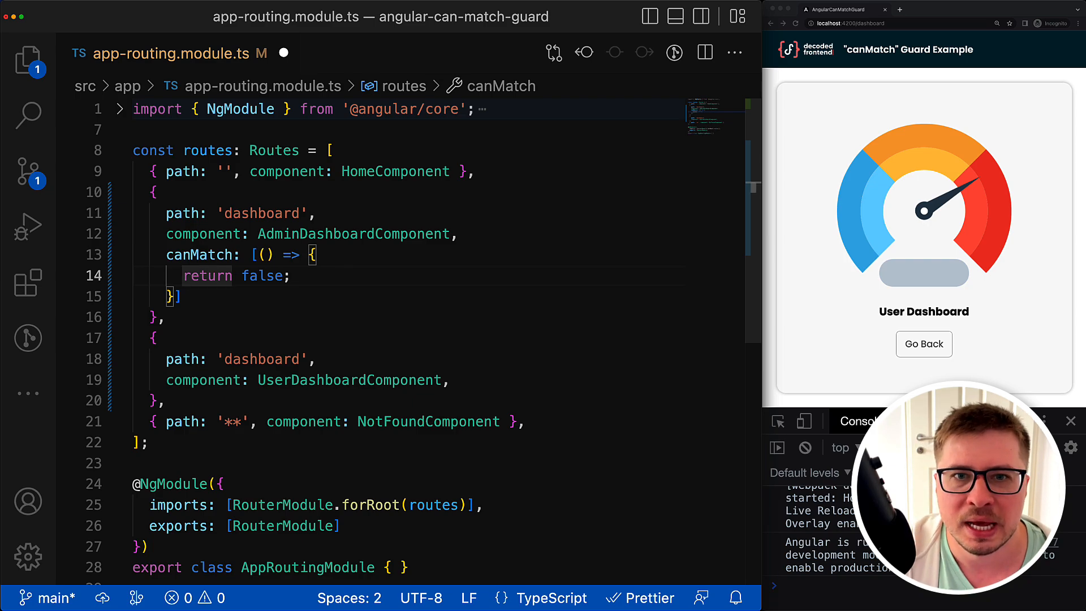
pyautogui.write('route: Route, segments: UrlSegment[')
pyautogui.press('Enter')
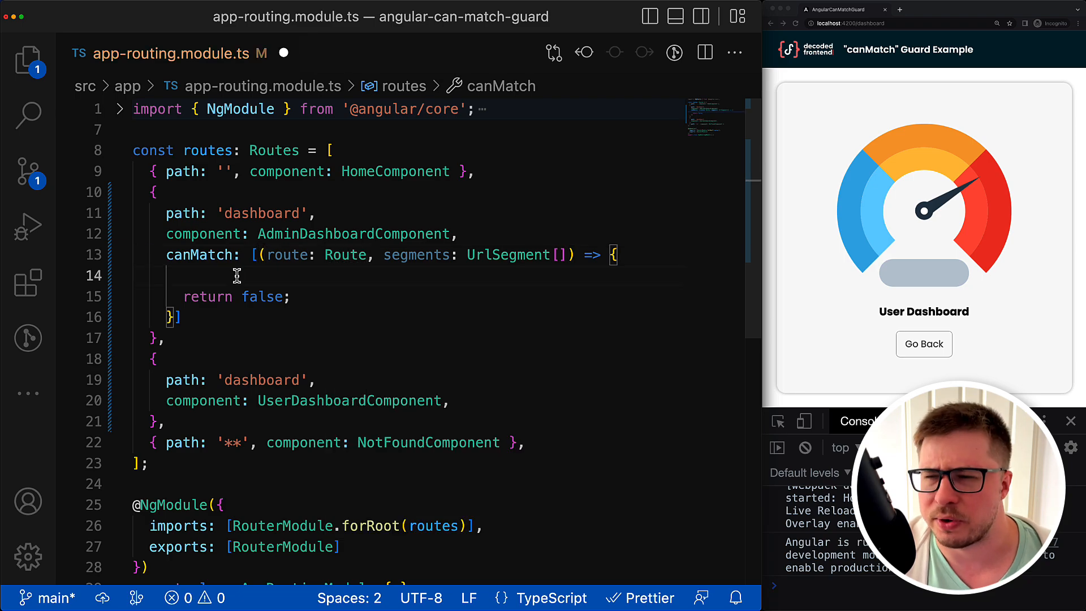
pyautogui.write('console.log(route, segments);')
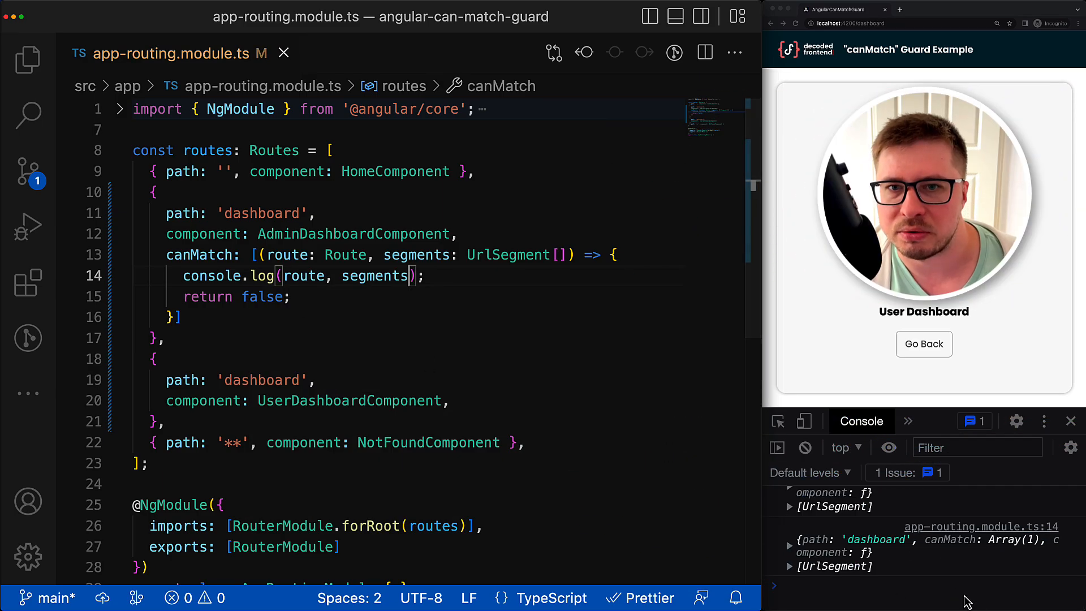
pyautogui.click(789, 501)
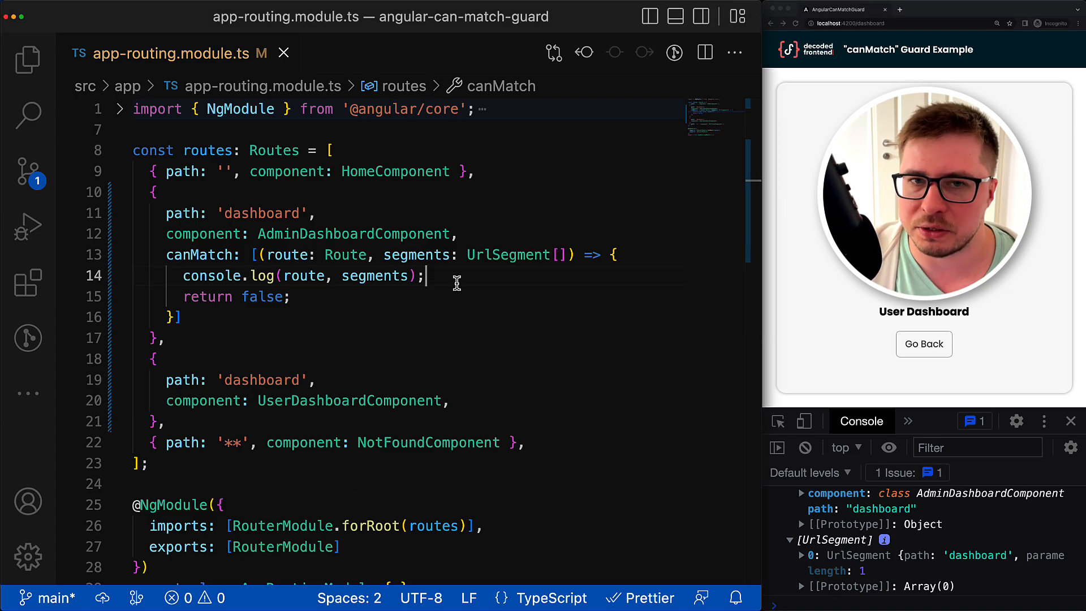
pyautogui.moveTo(404, 260)
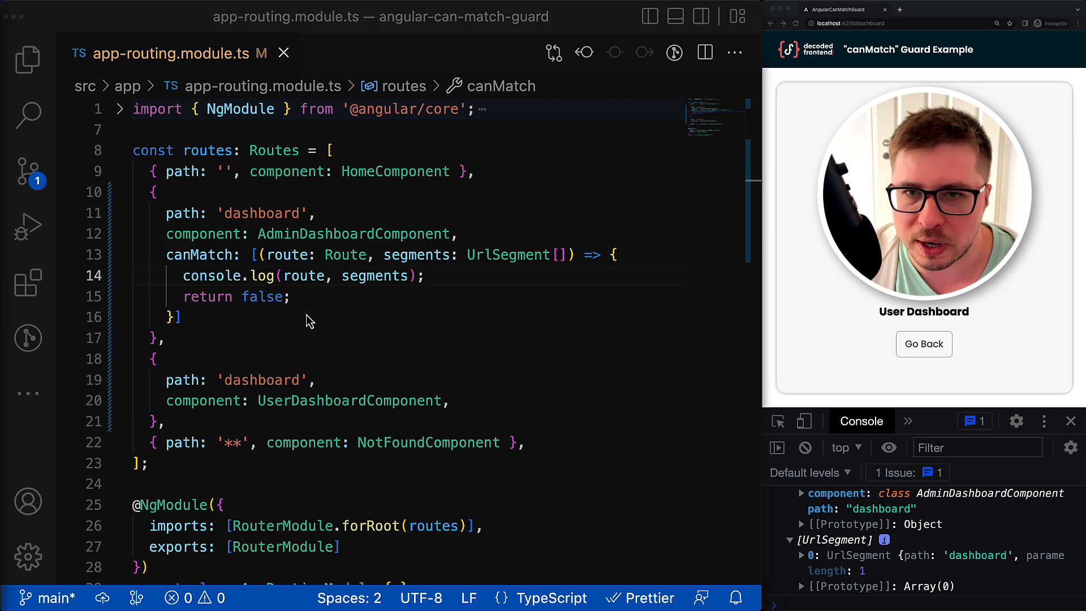
pyautogui.moveTo(263, 276)
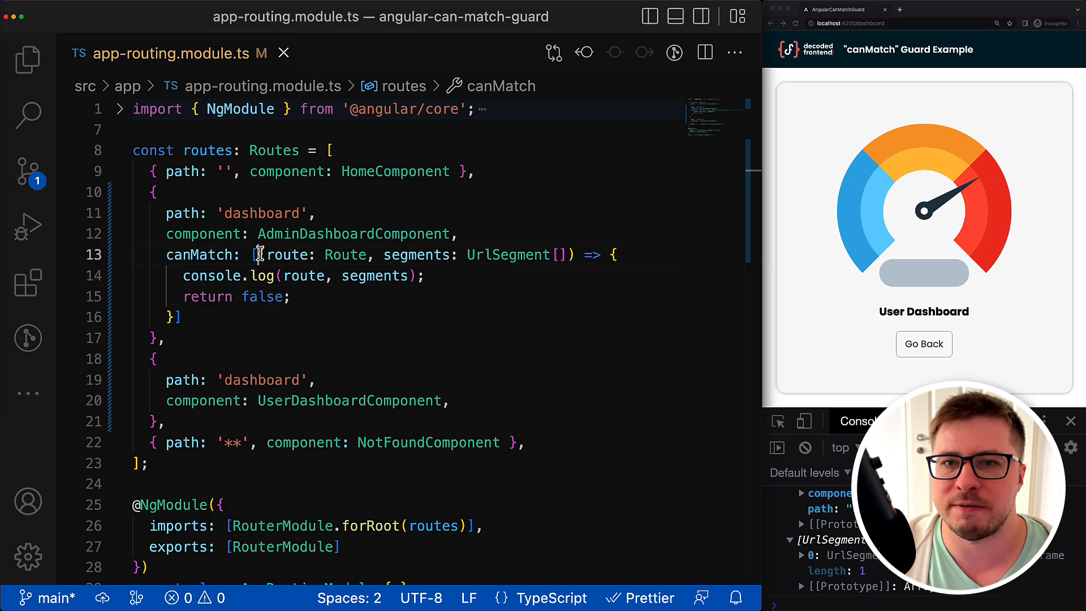
# Step: Return inject(UserPermissionsService).isAdmin$ from the guard and save
pyautogui.moveTo(260, 255); pyautogui.dragTo(177, 318)
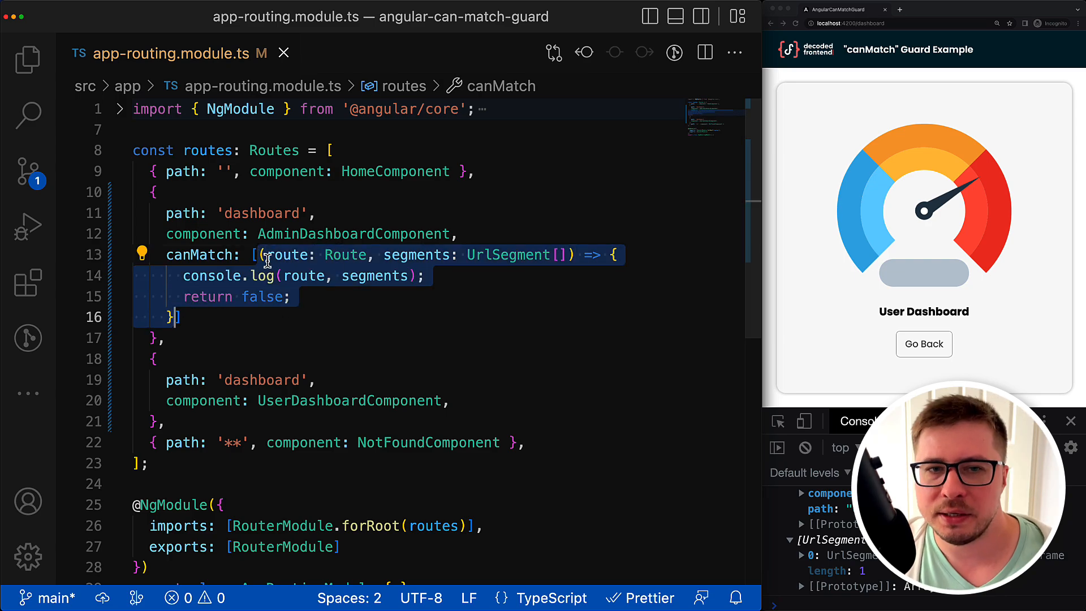
pyautogui.write('const permissionService = inject()')
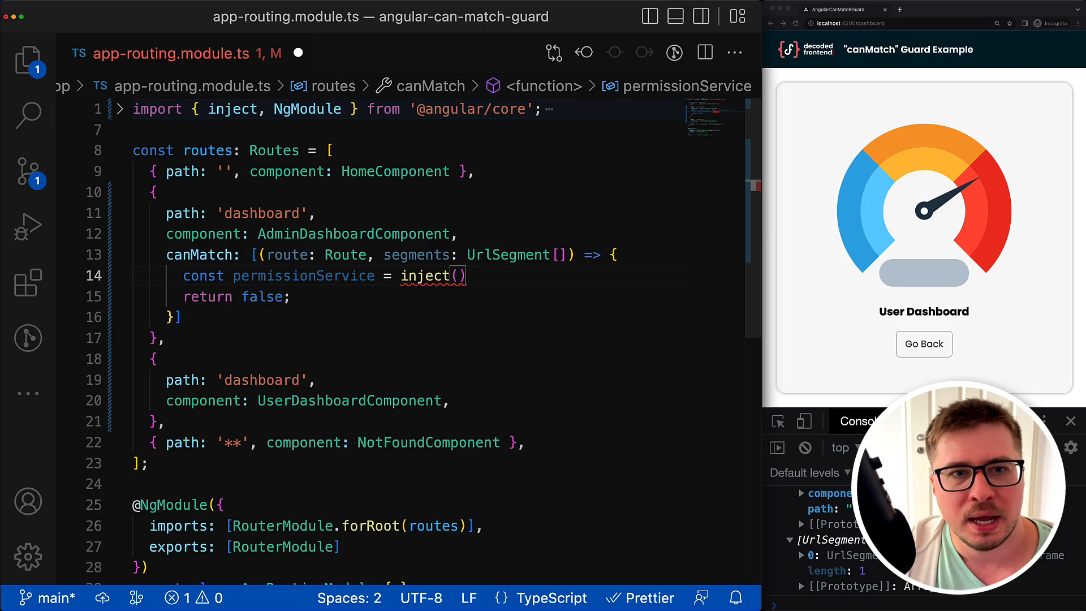
pyautogui.write('UserPermissionsService')
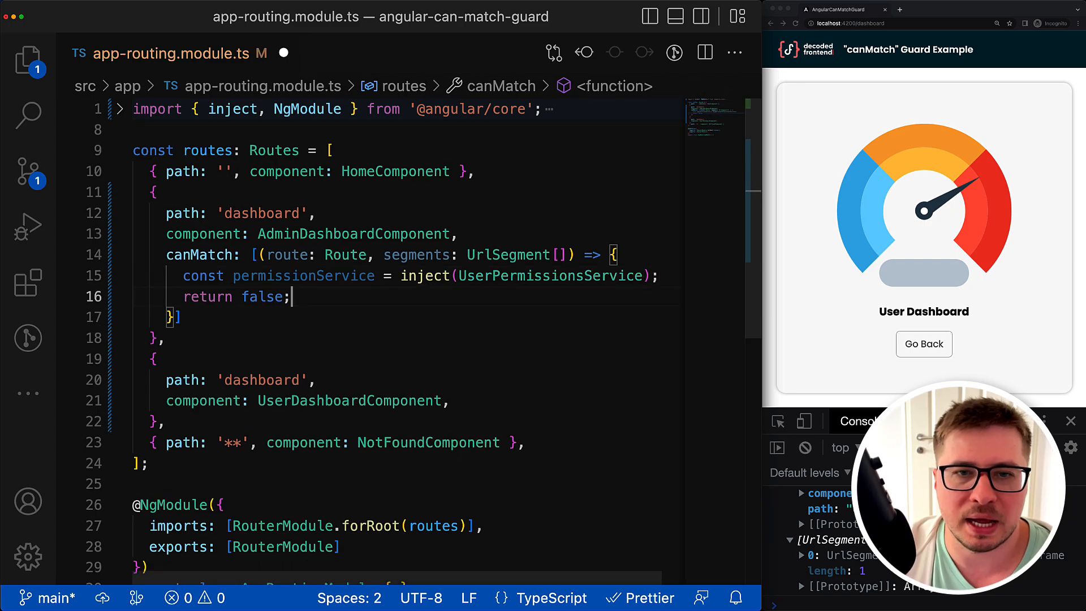
pyautogui.write('permissionService.isAdmin$')
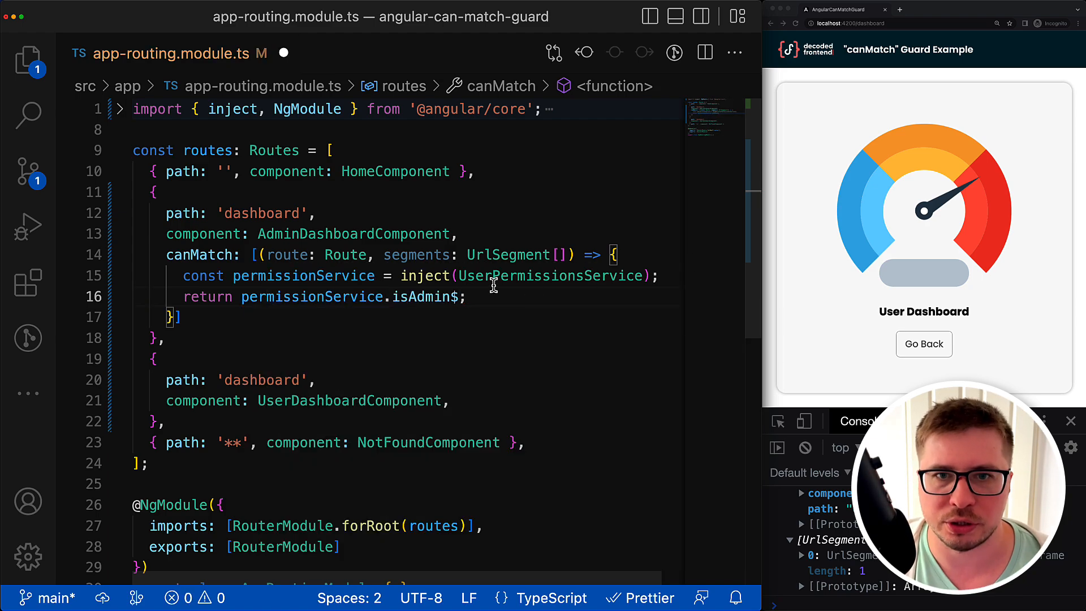
pyautogui.moveTo(423, 296)
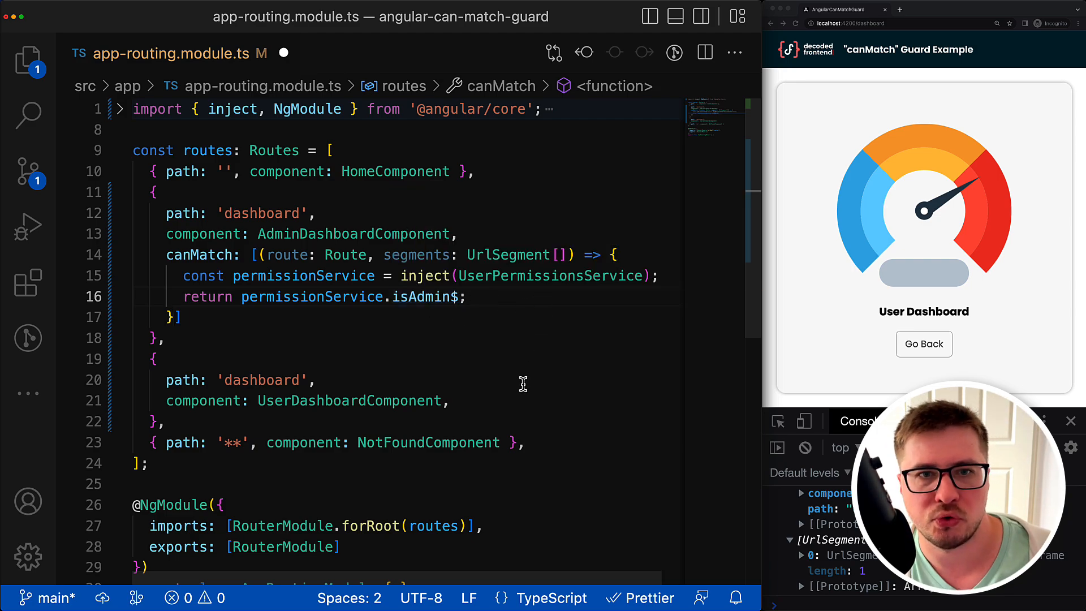
pyautogui.tripleClick(318, 296)
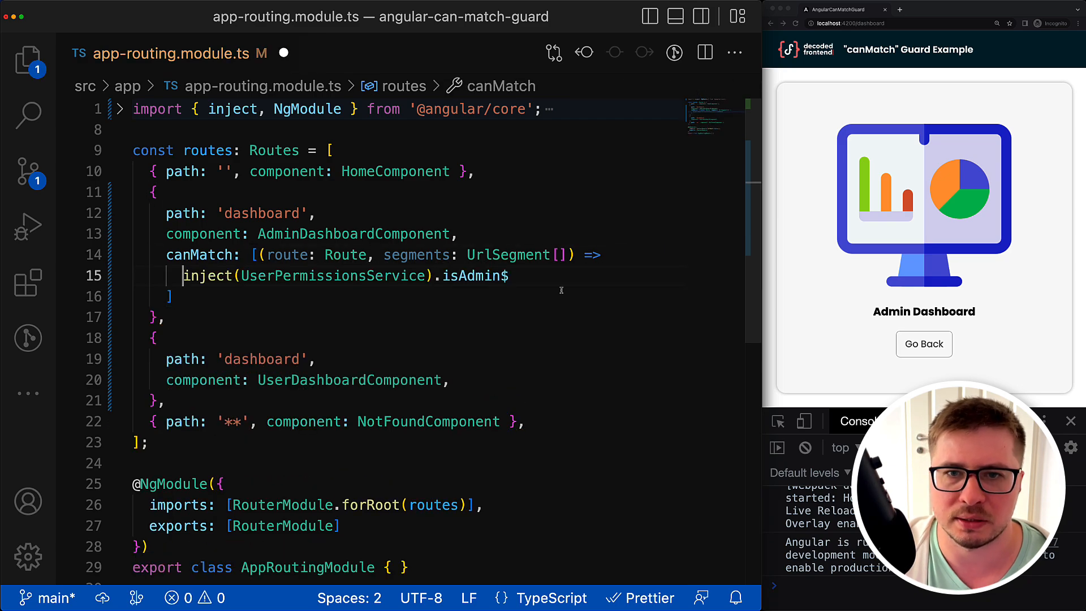
# Step: Select isAdmin$ in the guard and jump to its definition in user-permissions.service.ts
pyautogui.doubleClick(475, 275)
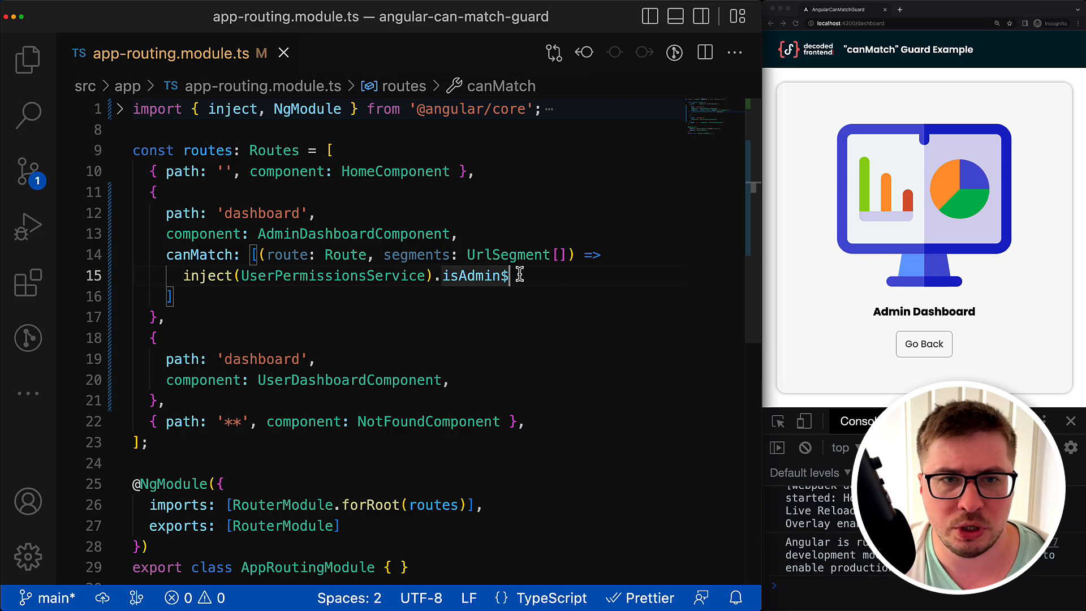
pyautogui.moveTo(182, 276); pyautogui.dragTo(509, 275)
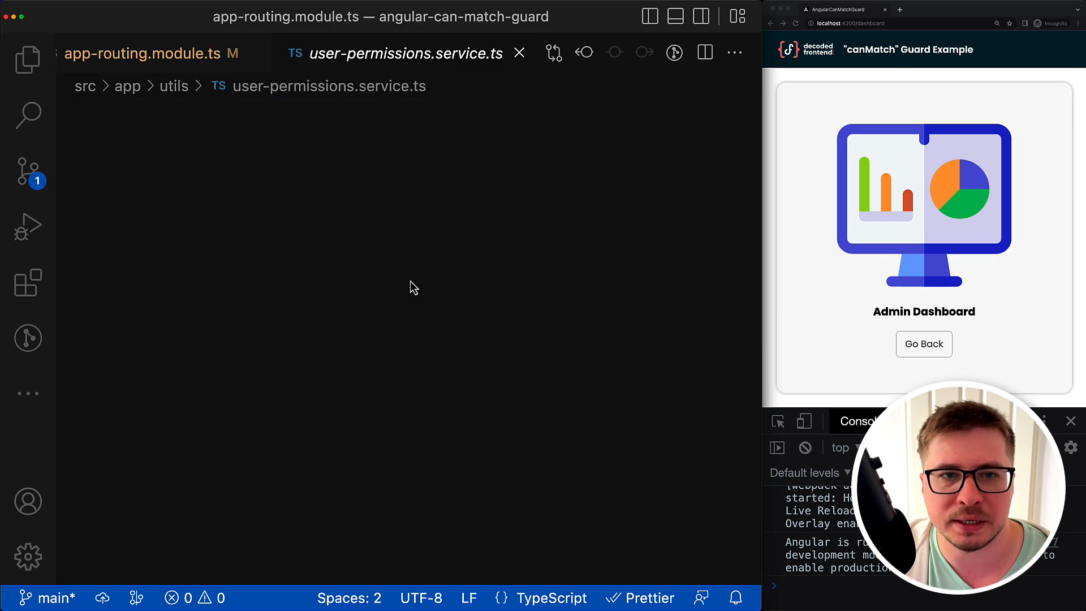
# Step: Change isAdmin$ to return of(false) so the service reports a non-admin user
pyautogui.doubleClick(283, 276)
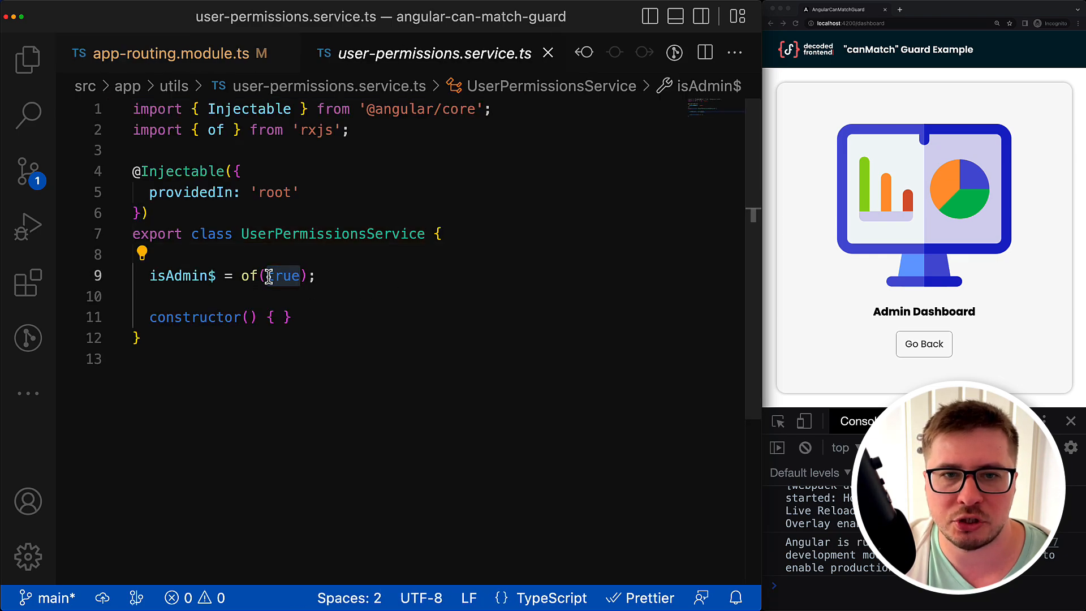
pyautogui.write('false')
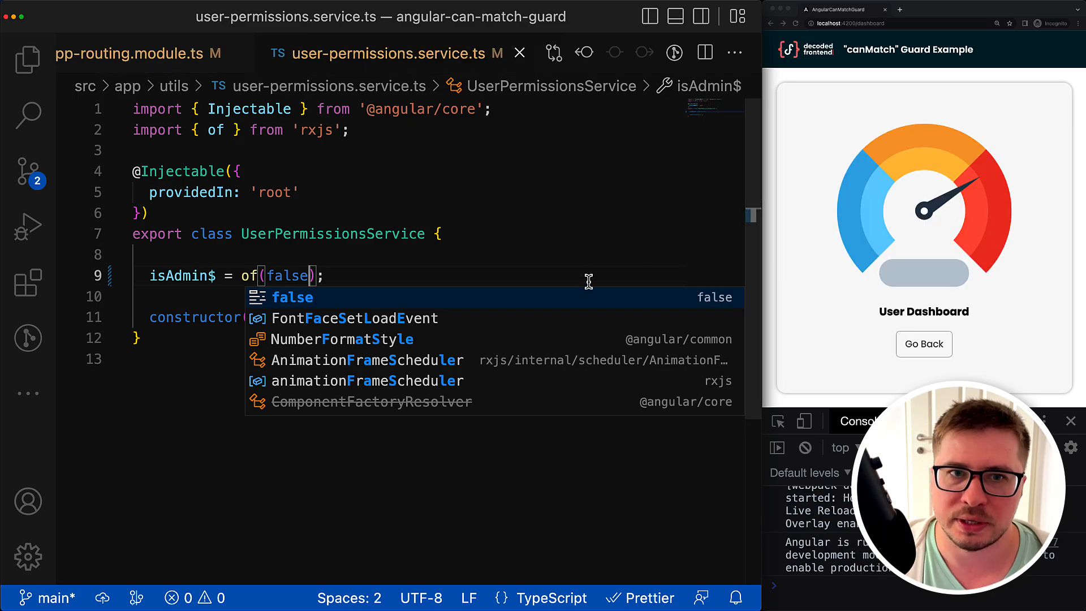
pyautogui.press('Escape')
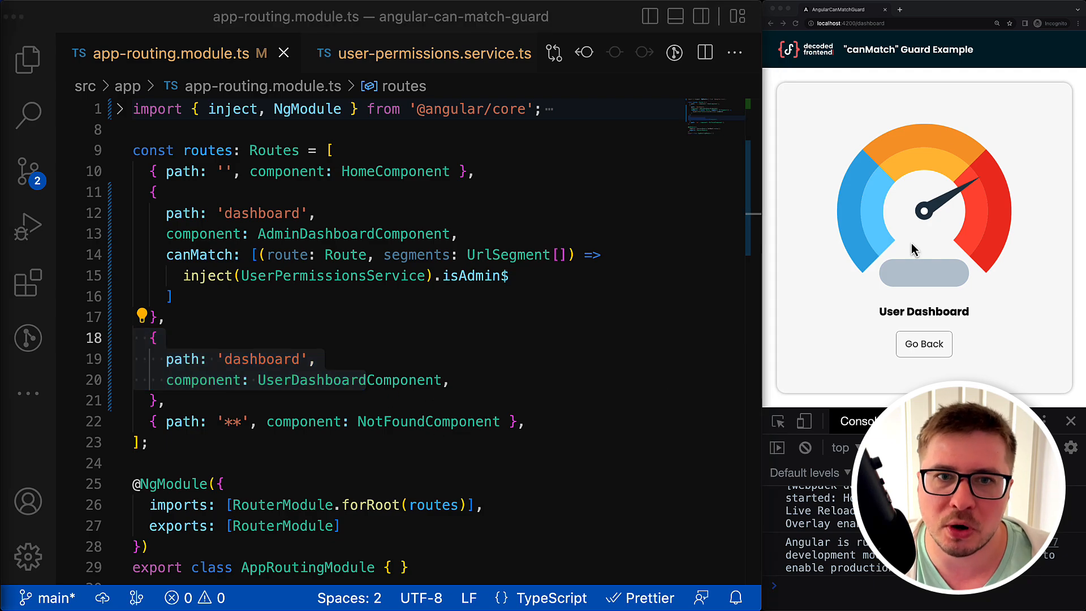
pyautogui.click(894, 23)
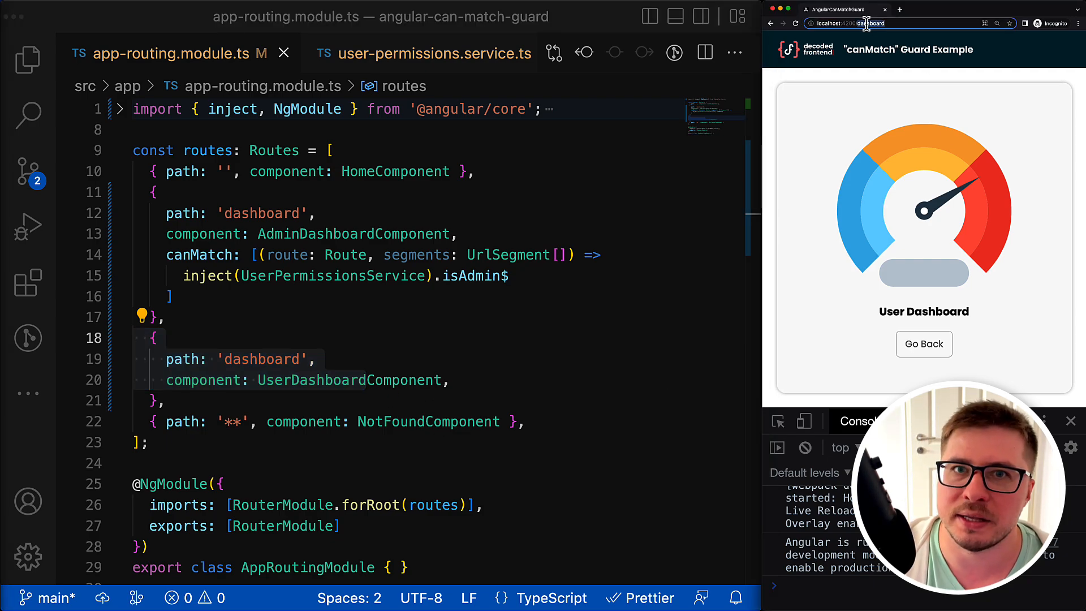
pyautogui.moveTo(395, 353)
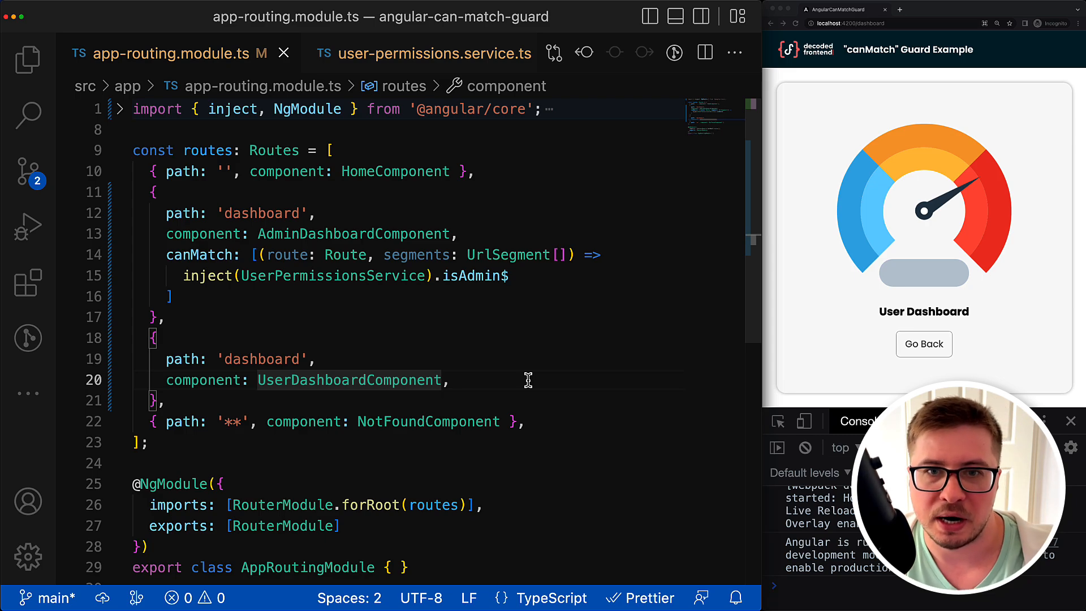
# Step: Rewrite the guard as a block body with const router = inject(Router) and the isAdmin$ return
pyautogui.doubleClick(342, 275)
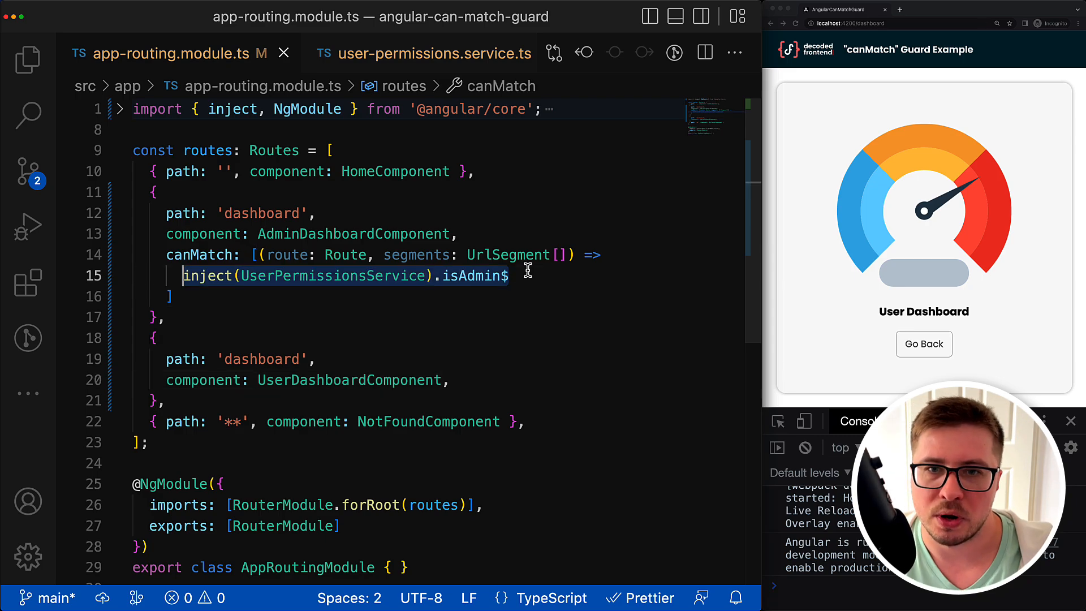
pyautogui.press('Delete')
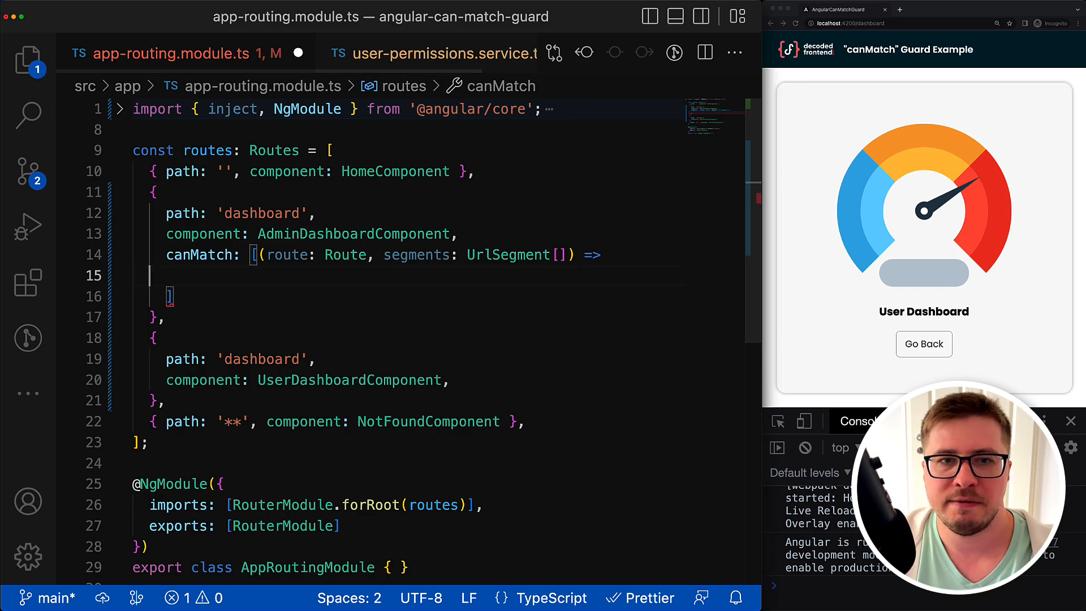
pyautogui.write('{')
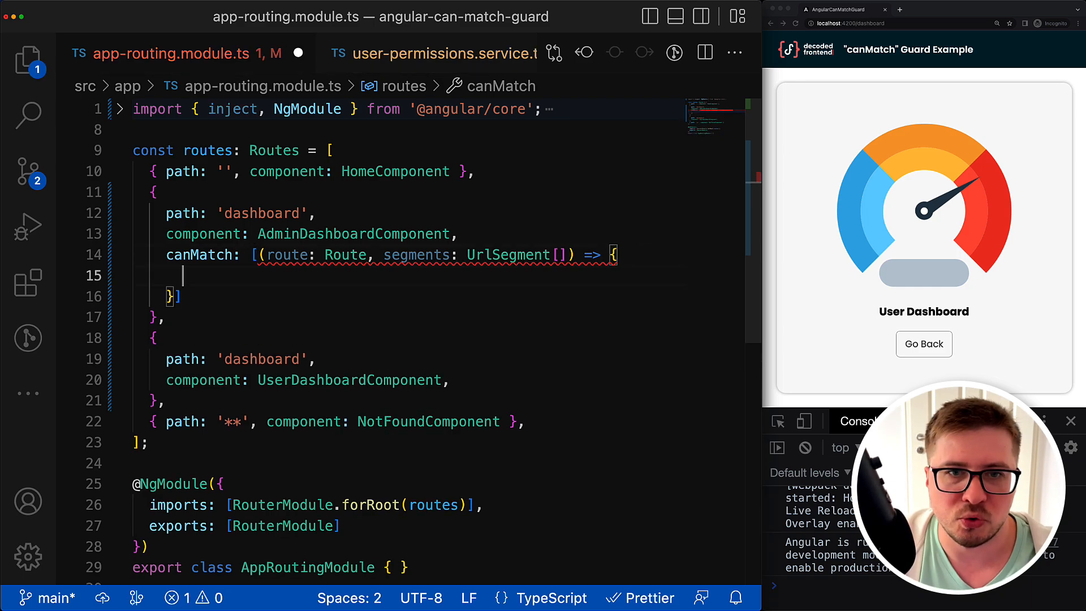
pyautogui.write('return inject(UserPermissionsService).isAdmin$;')
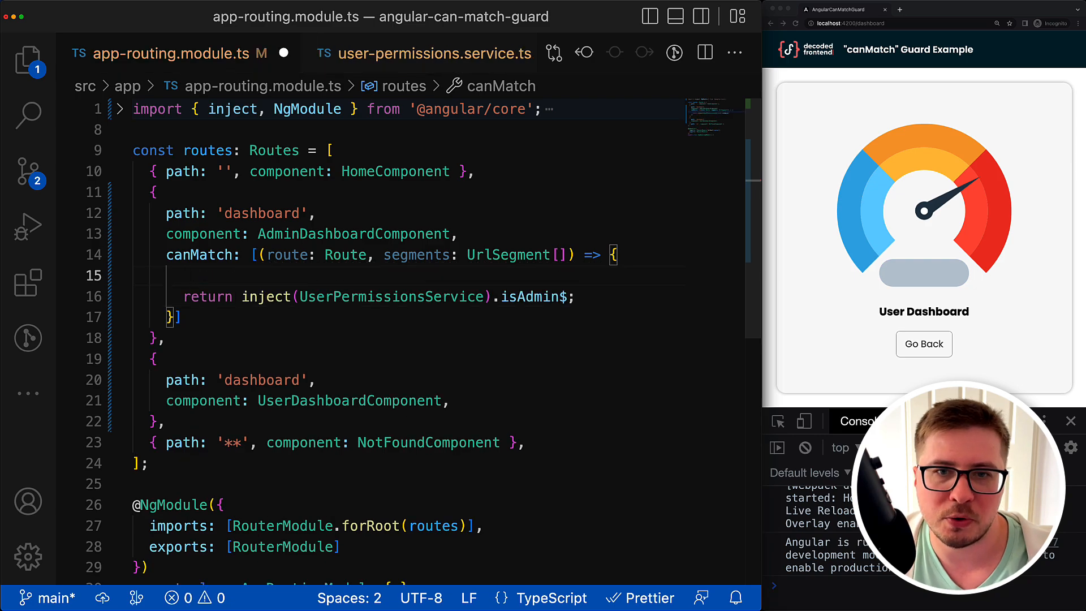
pyautogui.write('const')
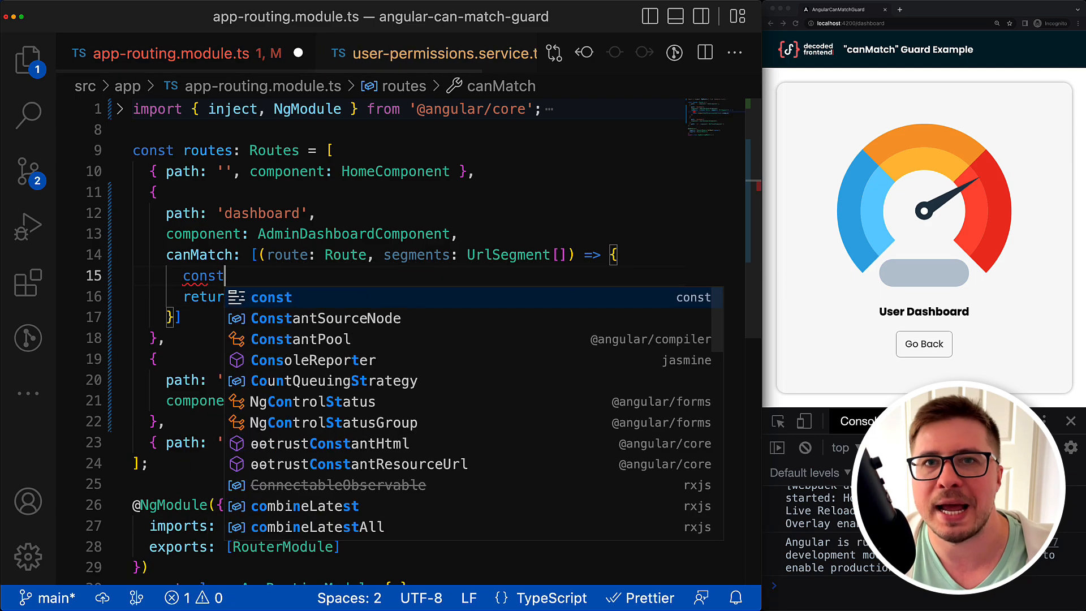
pyautogui.write('router')
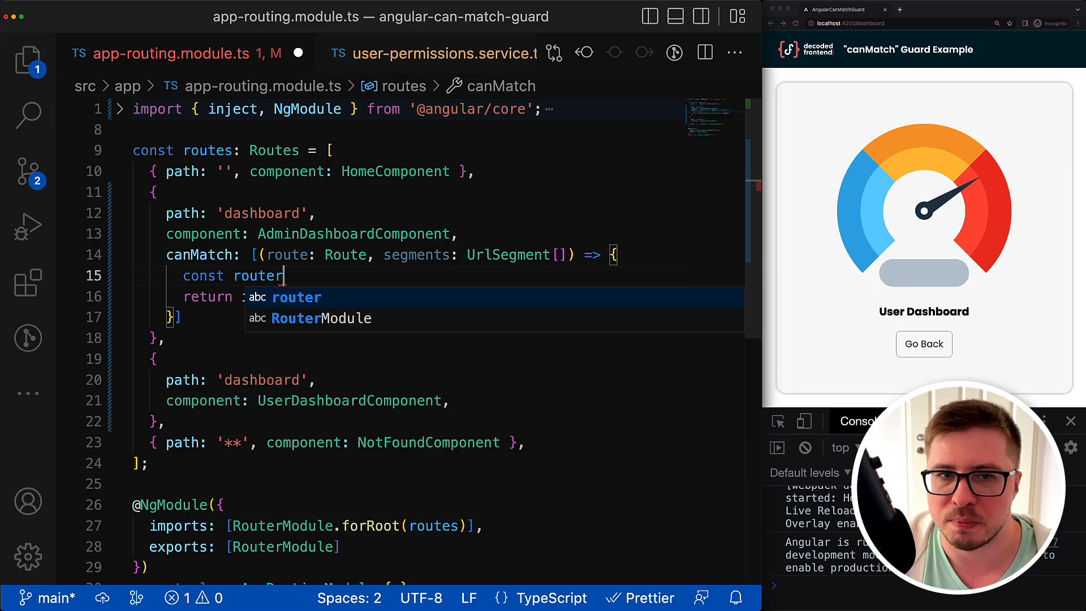
pyautogui.write('= inject(')
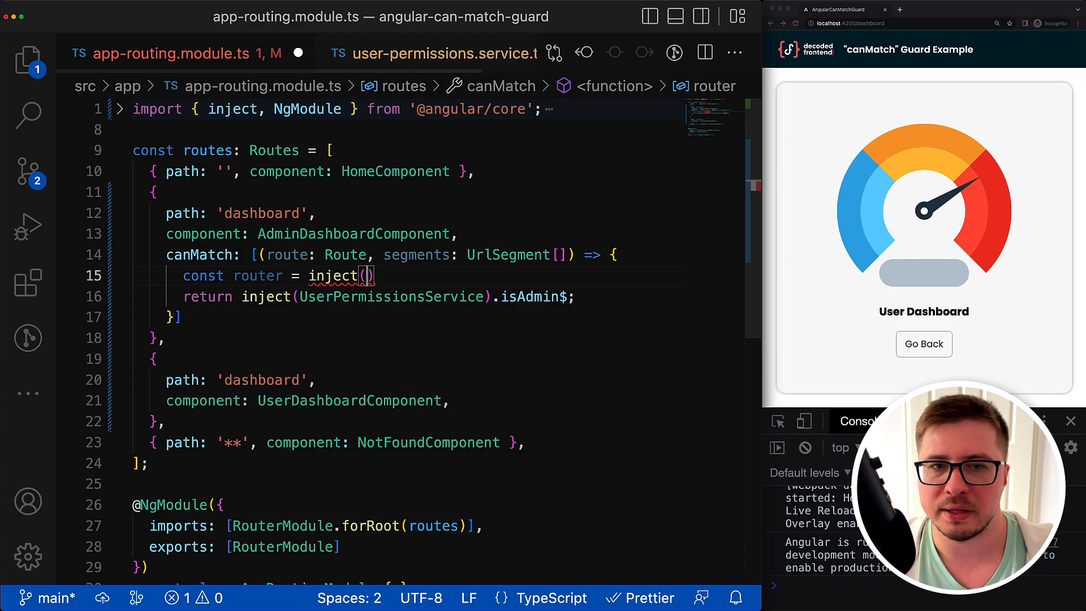
pyautogui.write('Router')
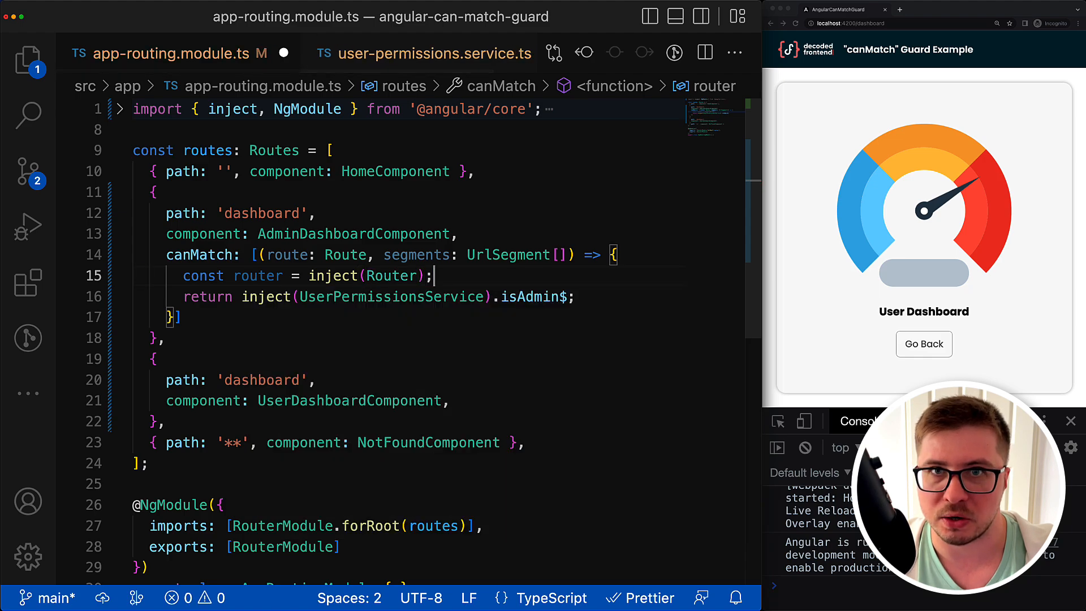
# Step: Pipe isAdmin$ through map(isAdmin => isAdmin || router.createUrlTree([''])) to redirect non-admins home
pyautogui.write('.')
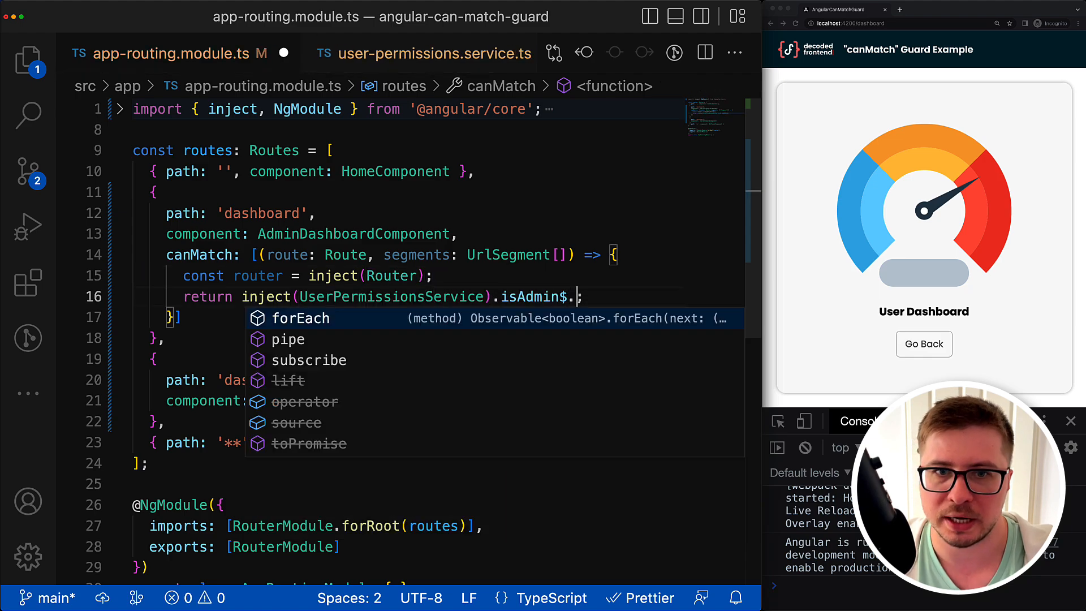
pyautogui.write('pipe()')
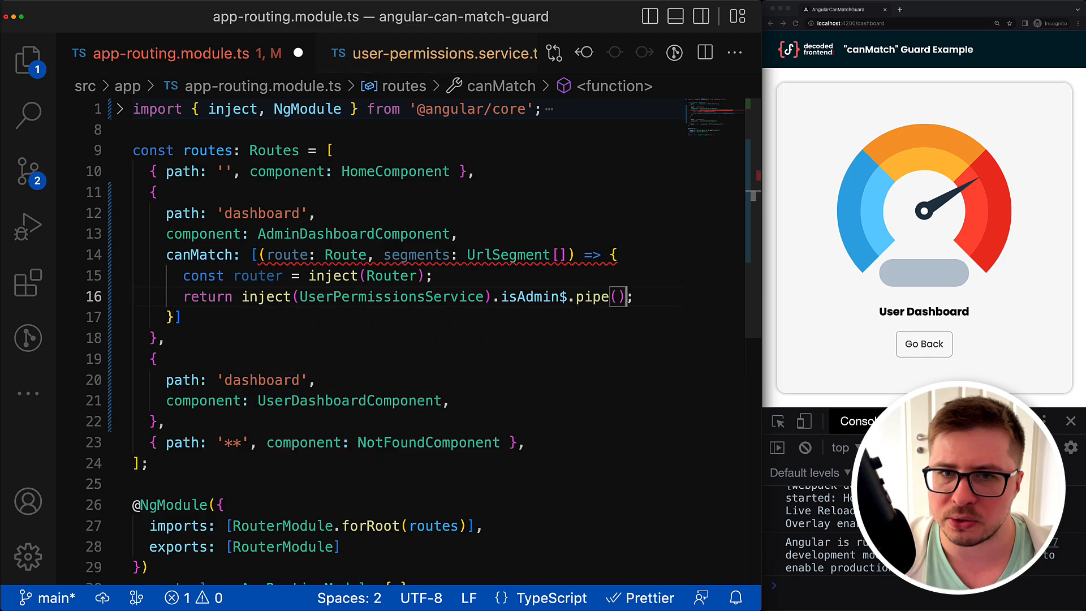
pyautogui.write('map(isAdmin =>')
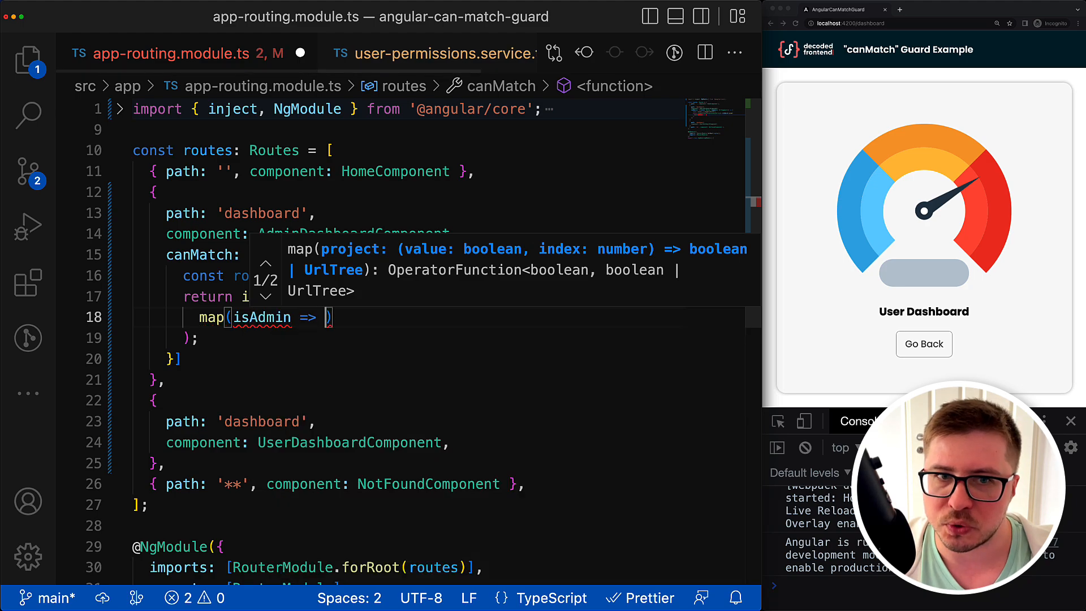
pyautogui.write('isAdmin ||')
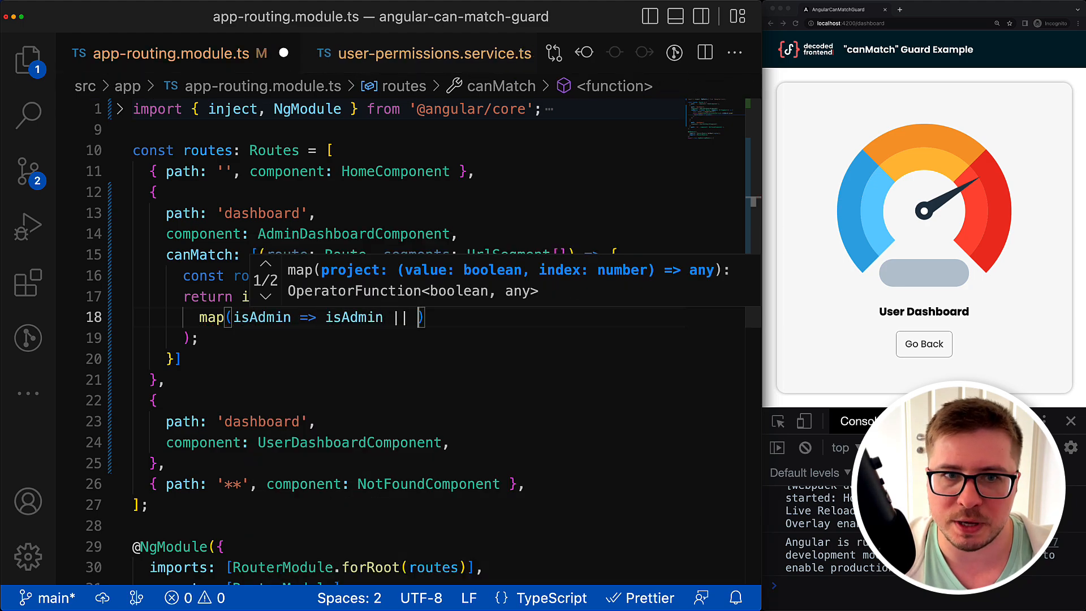
pyautogui.write('rouer')
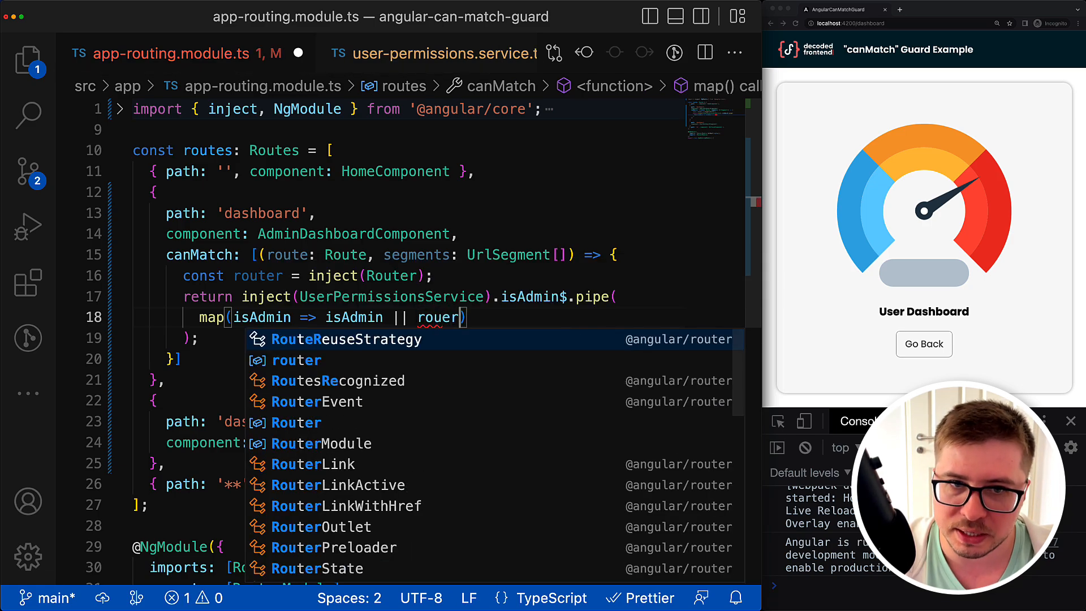
pyautogui.press('Backspace')
pyautogui.write('ter.')
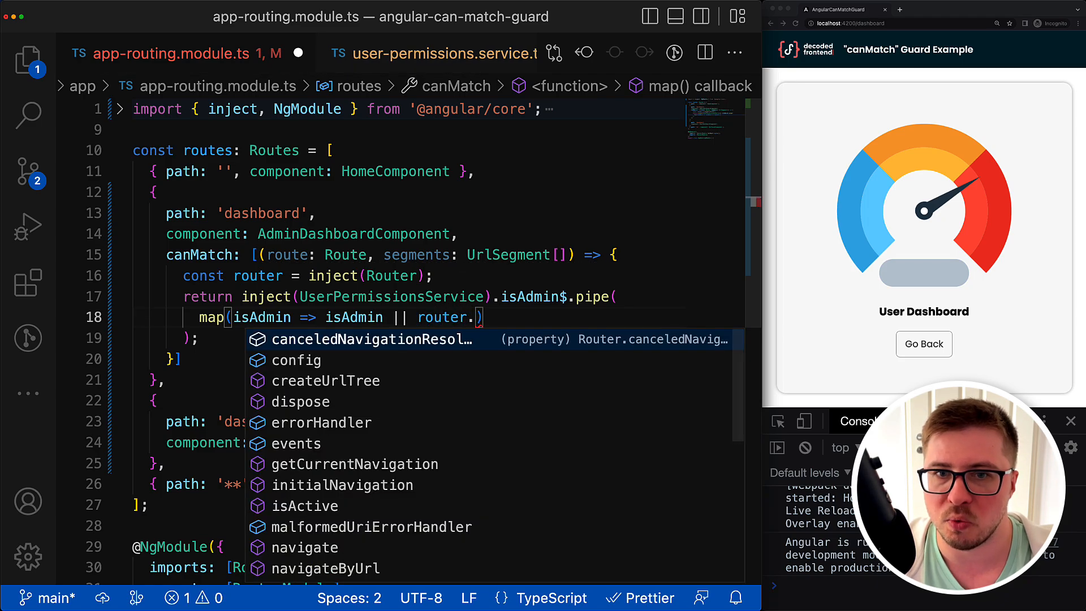
pyautogui.write('createUrlTree()')
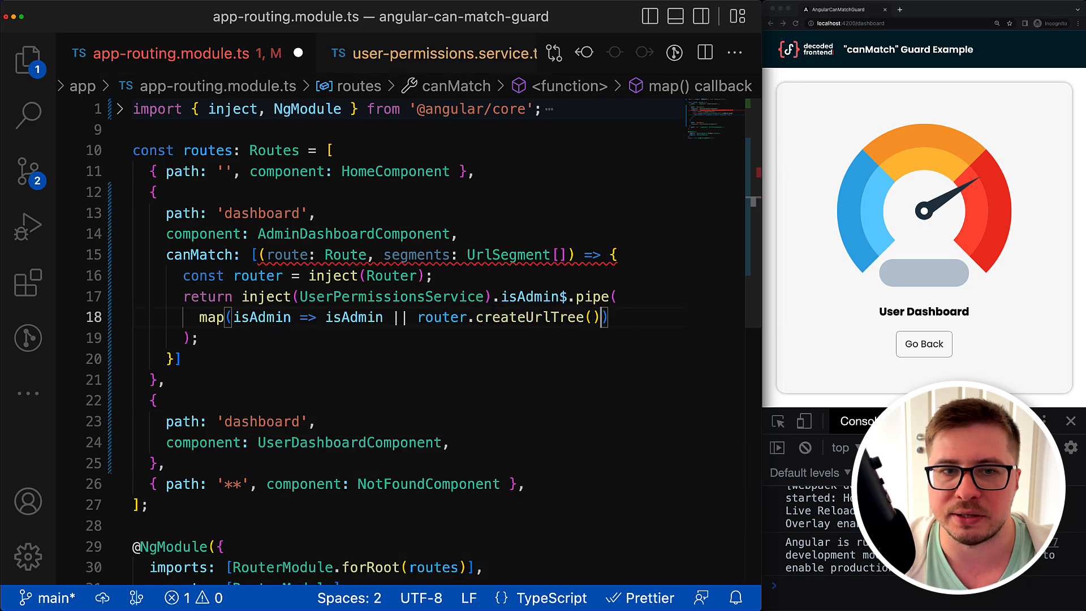
pyautogui.write('[]')
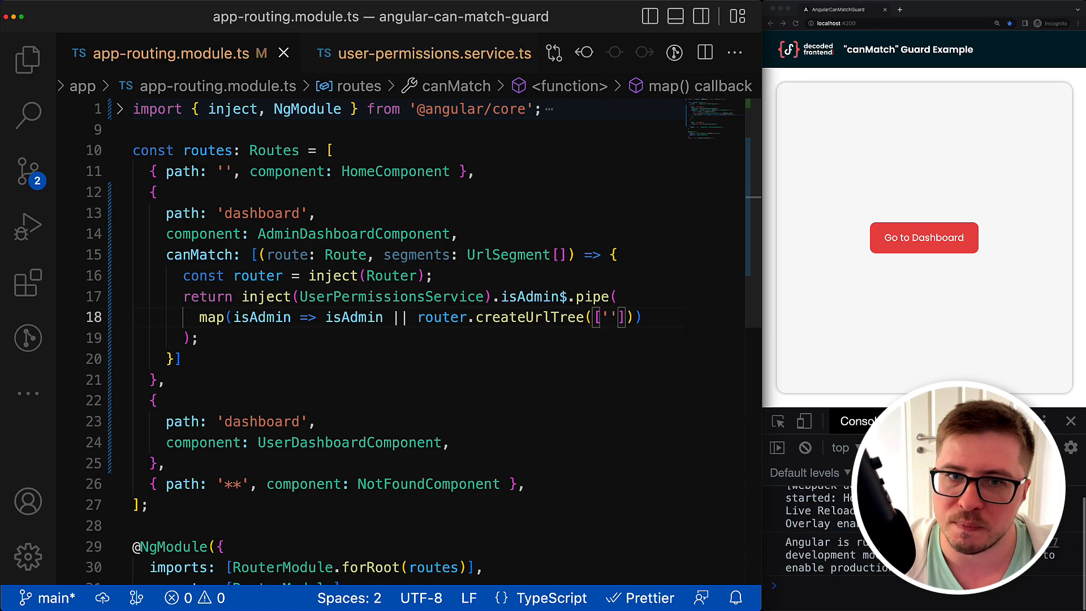
pyautogui.click(924, 238)
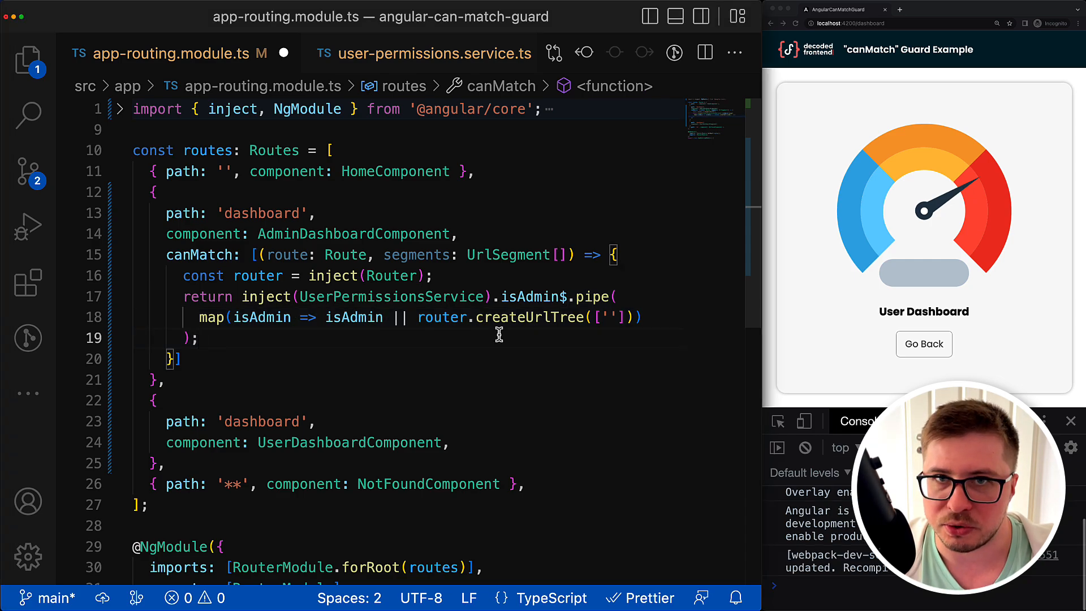
pyautogui.click(923, 345)
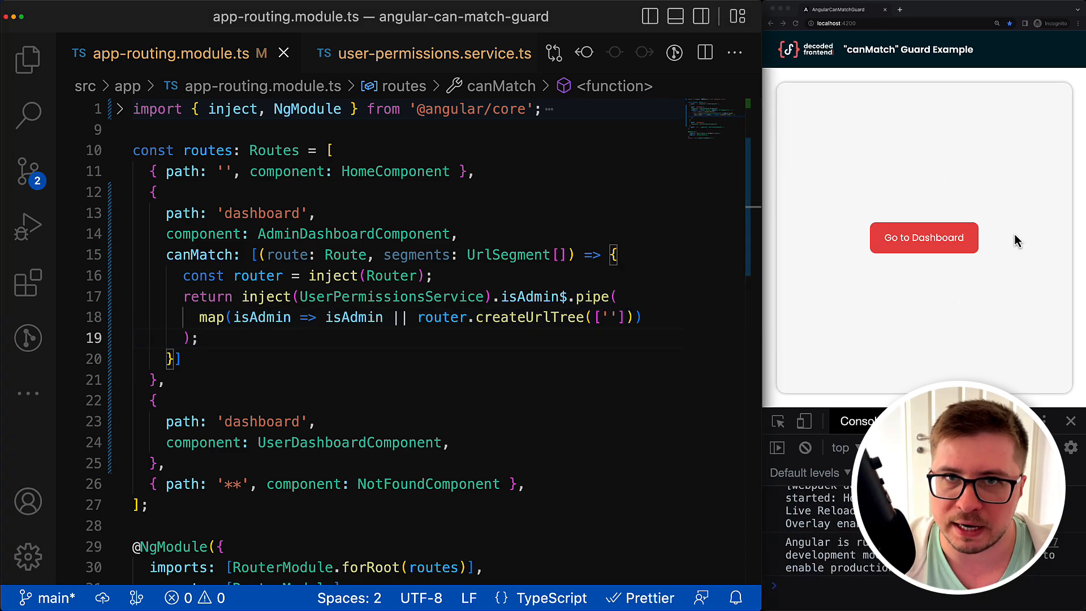
pyautogui.doubleClick(389, 297)
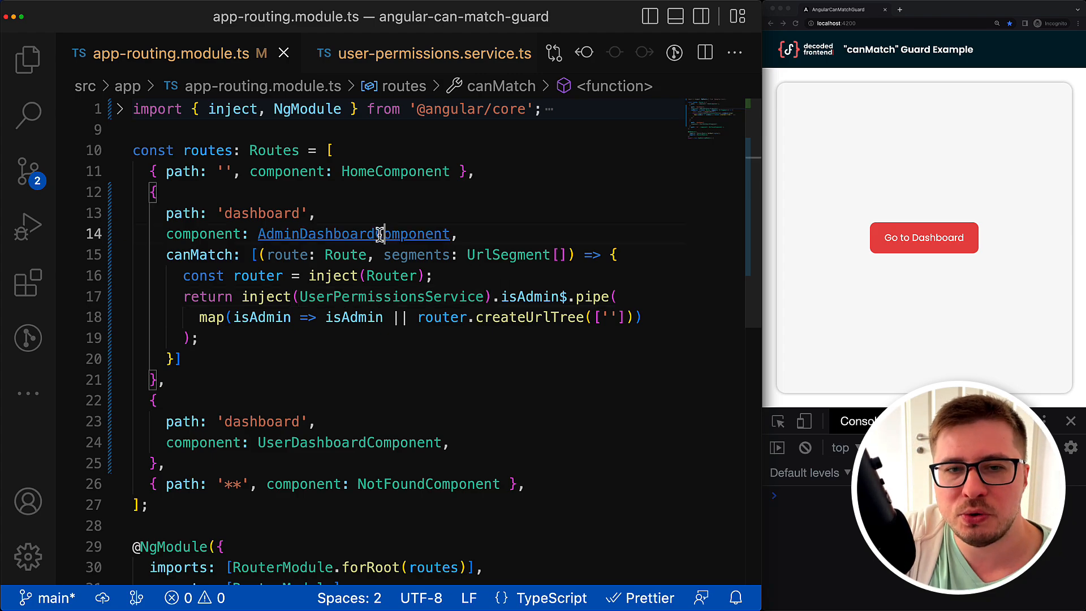
pyautogui.click(354, 234)
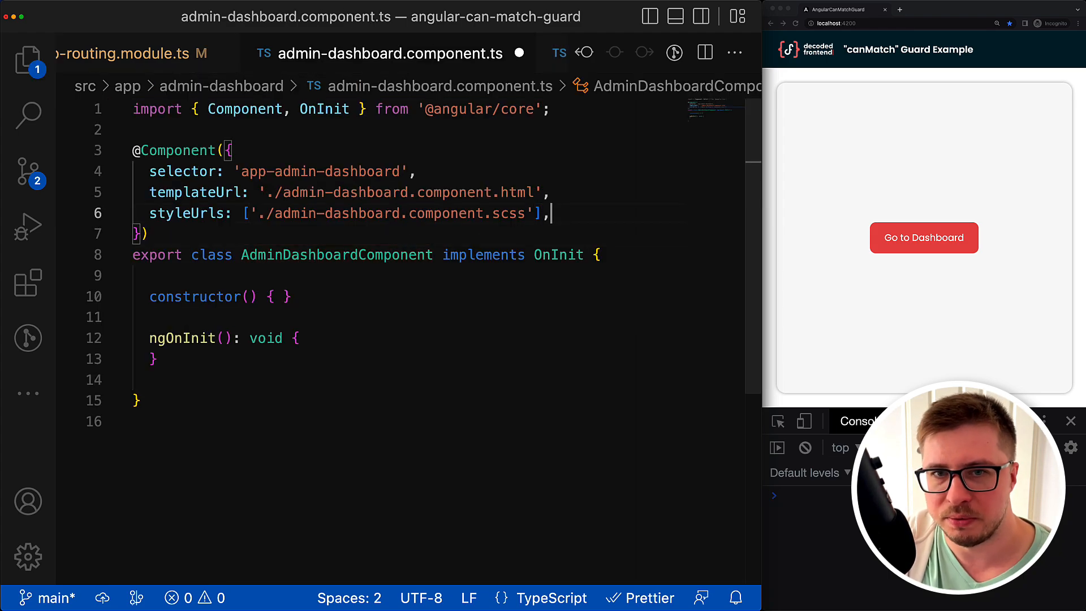
pyautogui.write('standalone:')
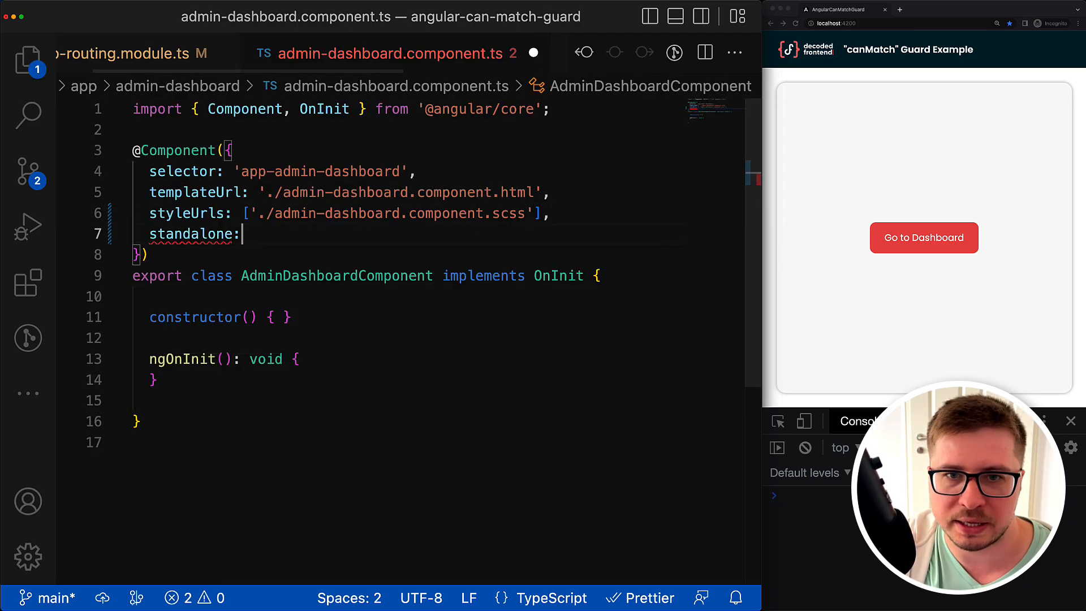
pyautogui.write('true')
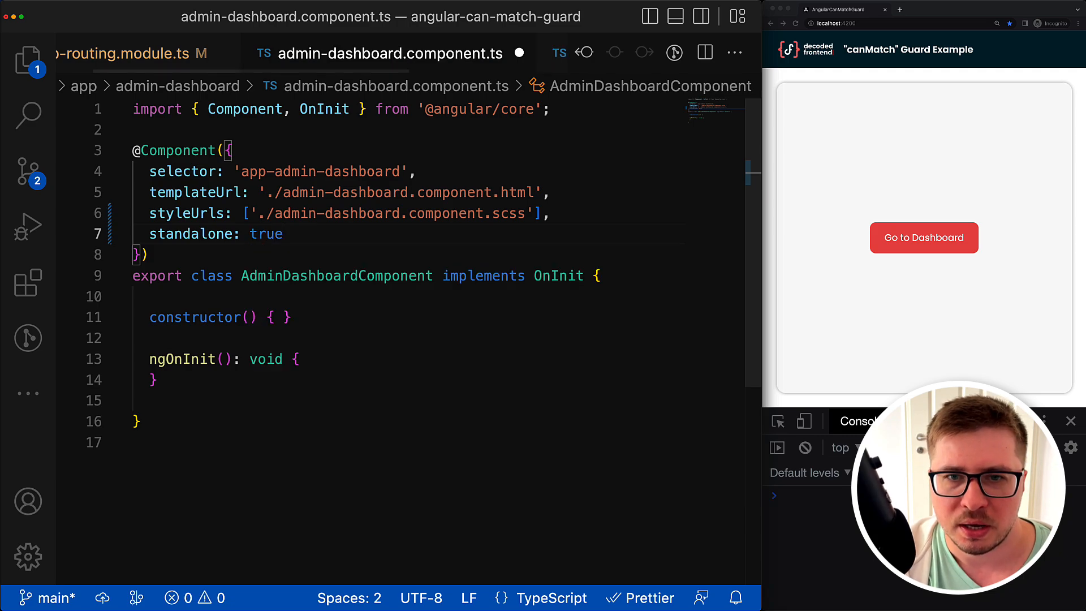
pyautogui.click(132, 53)
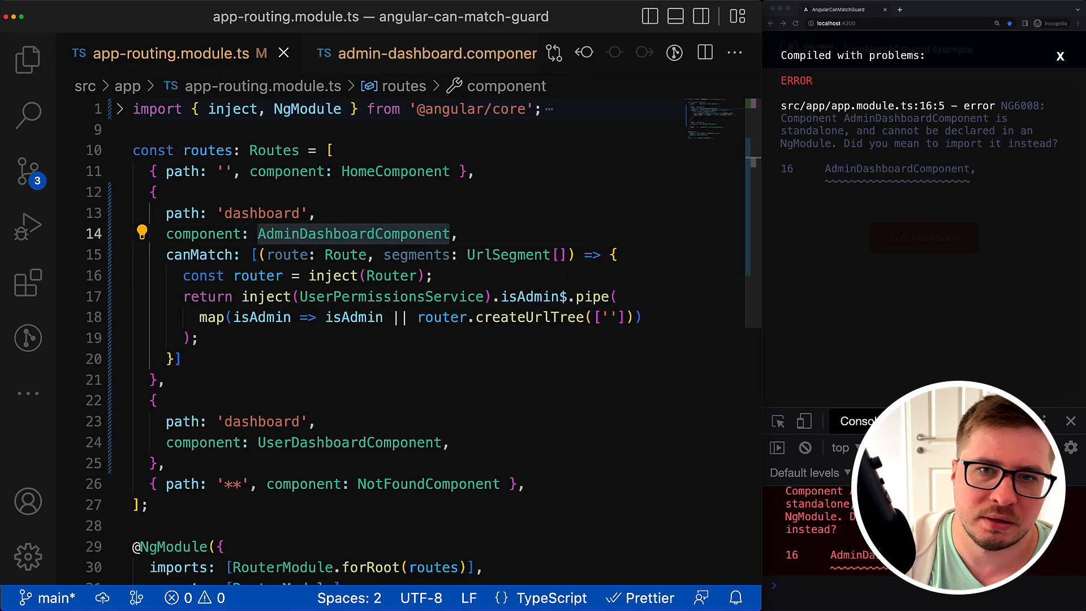
# Step: Use loadComponent with import('./admin-dashboard/admin-dashboard.component').then(c => c.AdminDashboardComponent) and rename the guard to canLoad
pyautogui.write("loadComponent: () => import('")
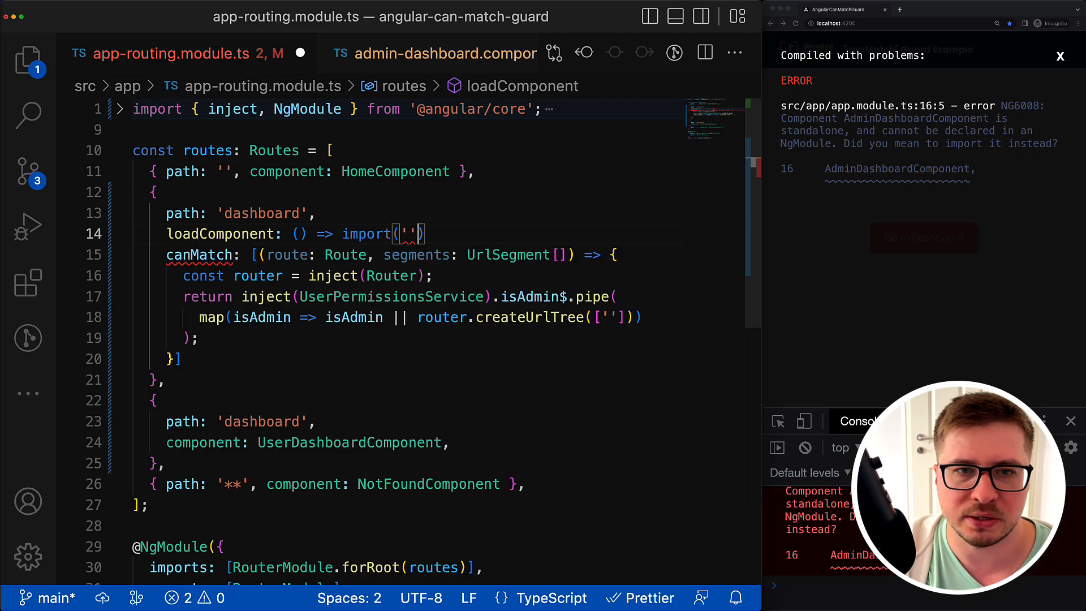
pyautogui.write('./')
pyautogui.write('.')
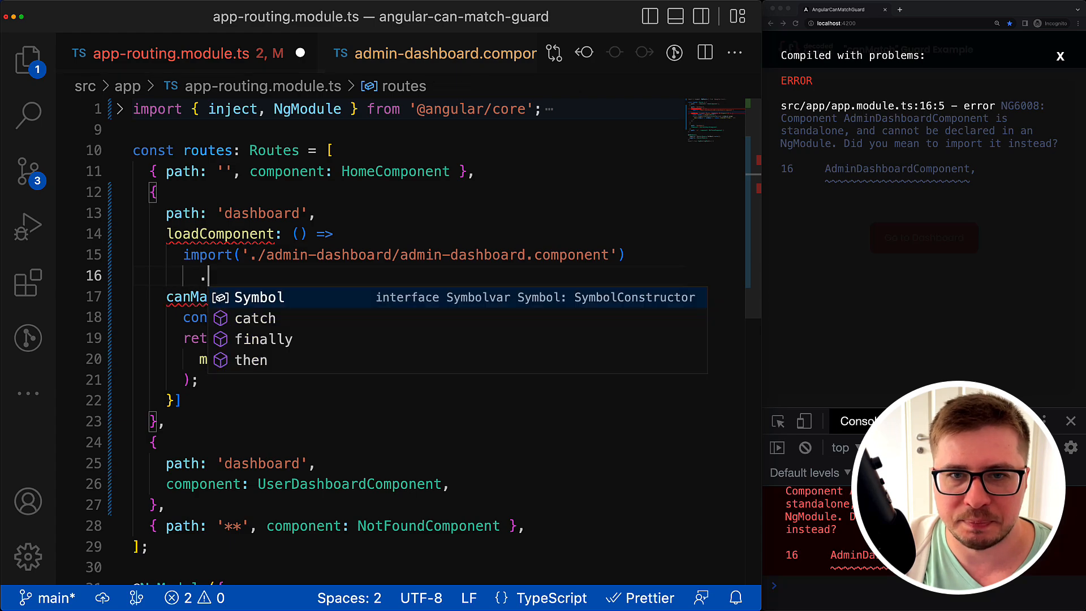
pyautogui.write('then(')
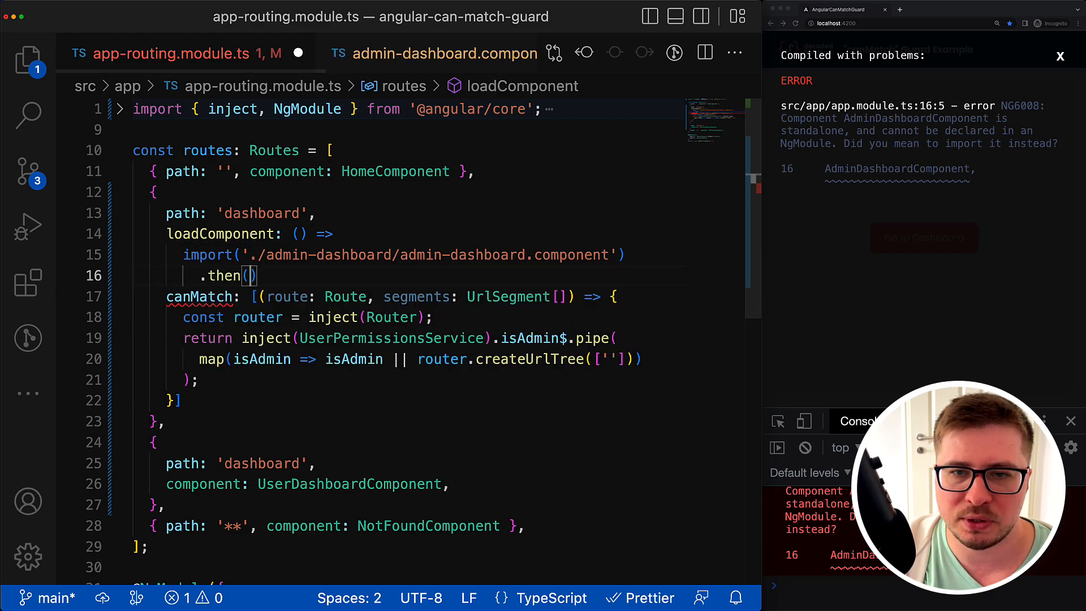
pyautogui.write('c => c.AdminDashboardComponent')
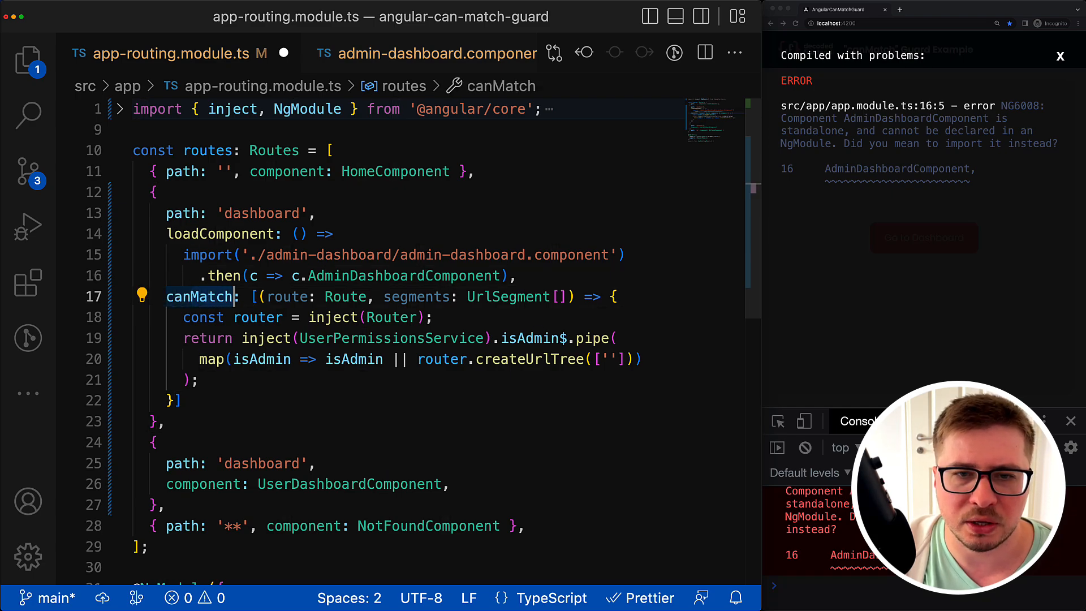
pyautogui.write('canLoad')
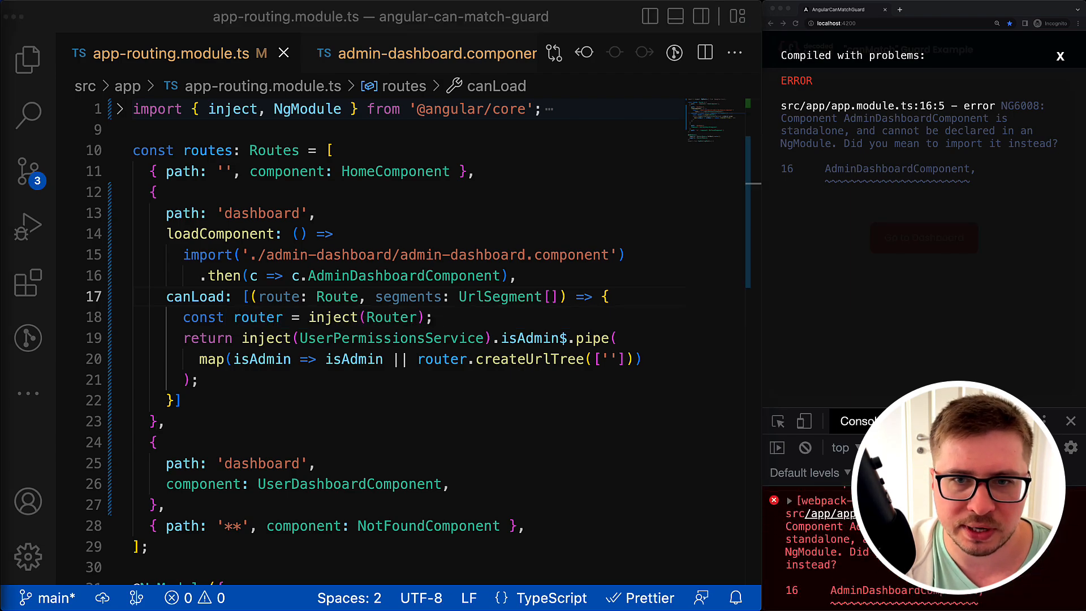
pyautogui.click(28, 59)
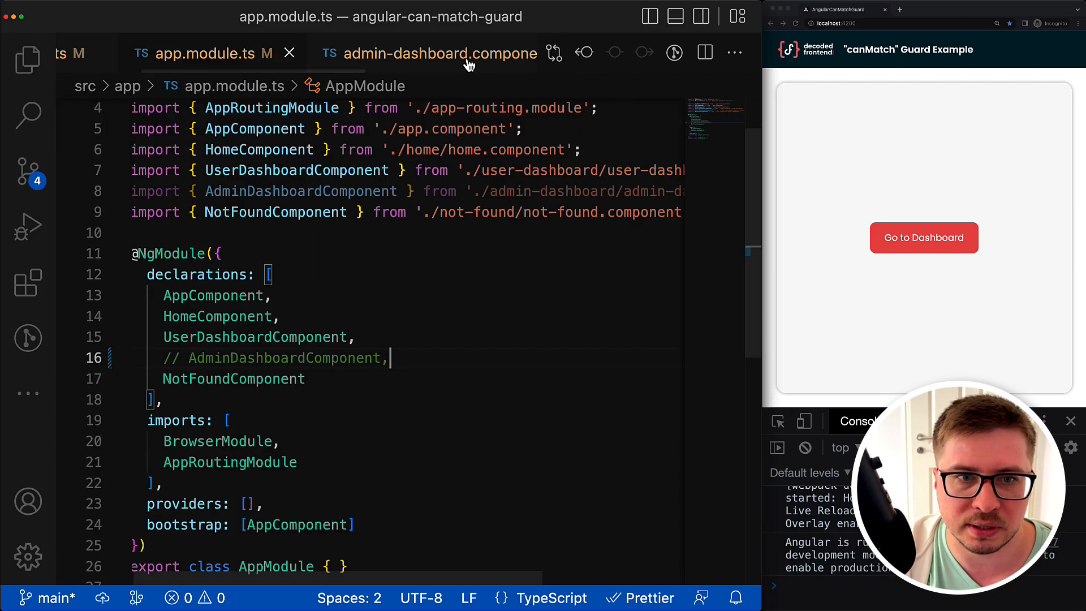
pyautogui.moveTo(441, 53)
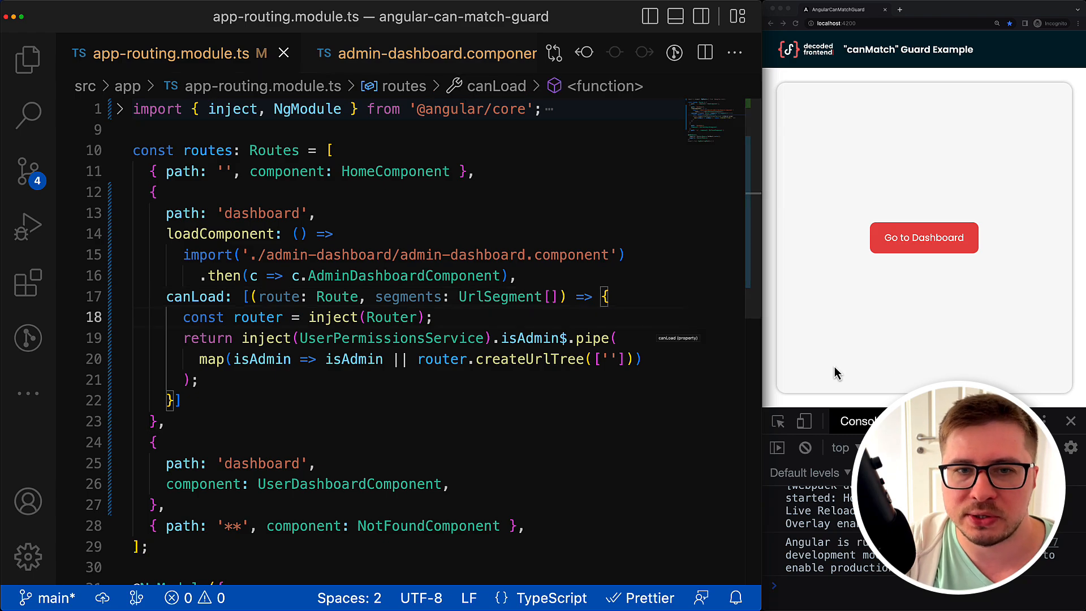
# Step: Test Go to Dashboard under canLoad, then select canLoad to rename it back to canMatch
pyautogui.click(924, 238)
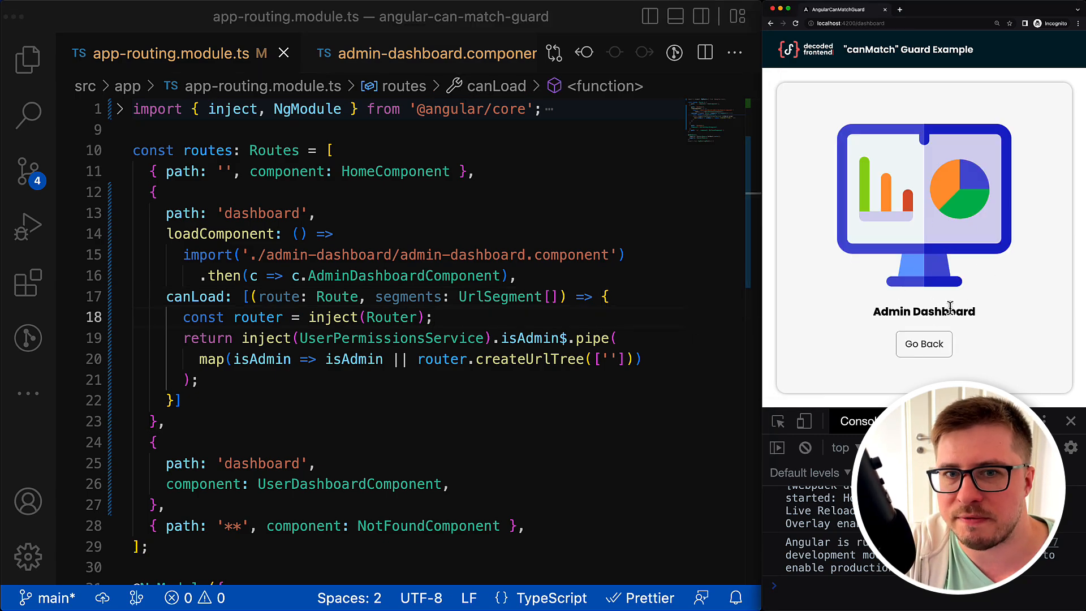
pyautogui.doubleClick(198, 296)
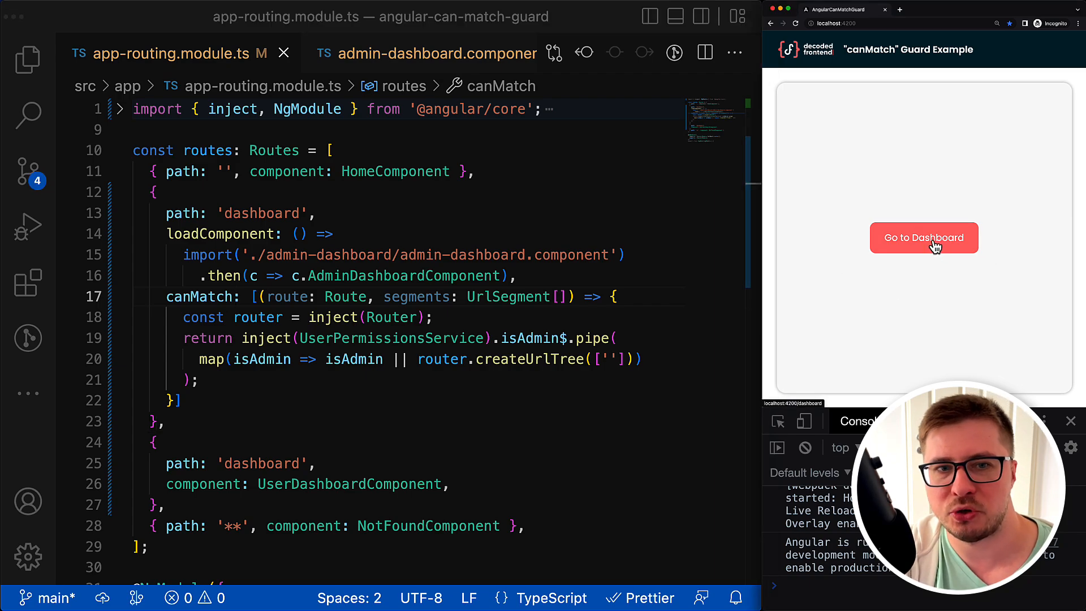
pyautogui.moveTo(852, 258)
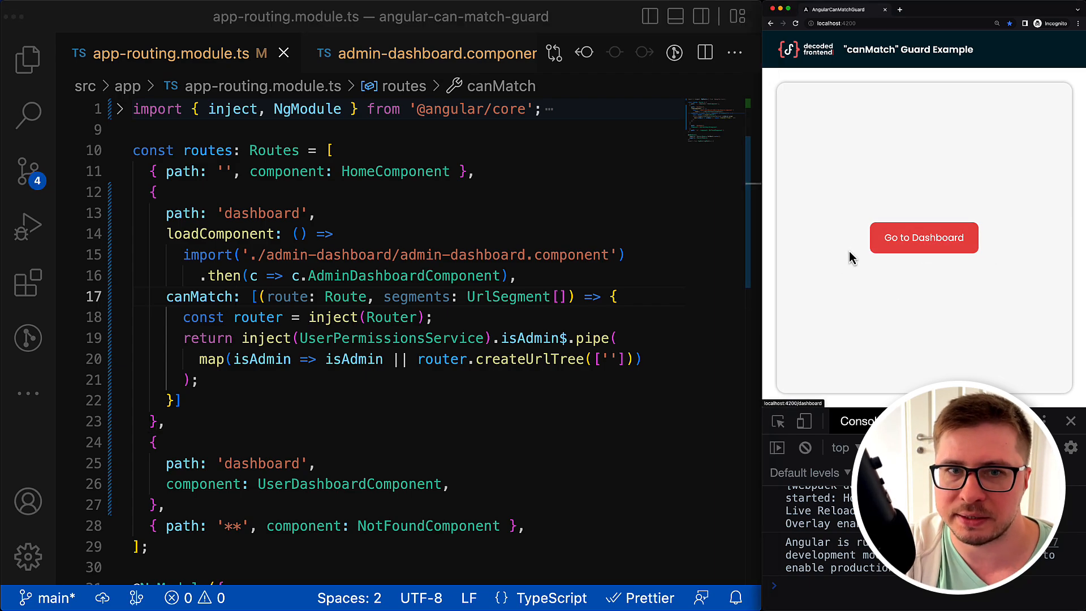